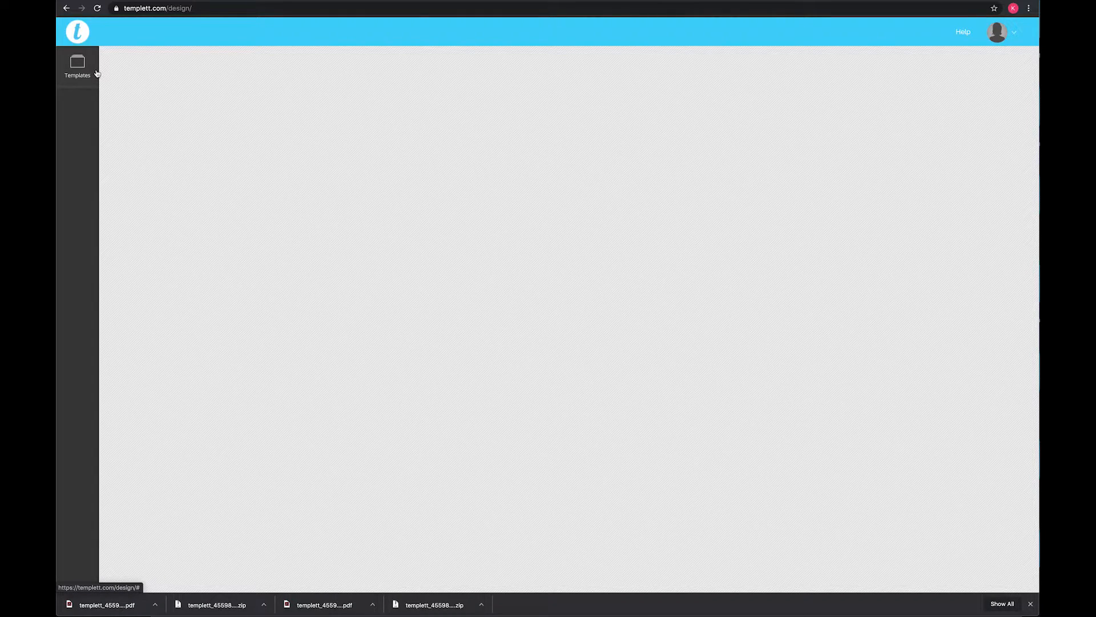
- Show the label template thumbnails, listing the 8 x 3.5 in and 7 x 3 in templates
left_click(77, 65)
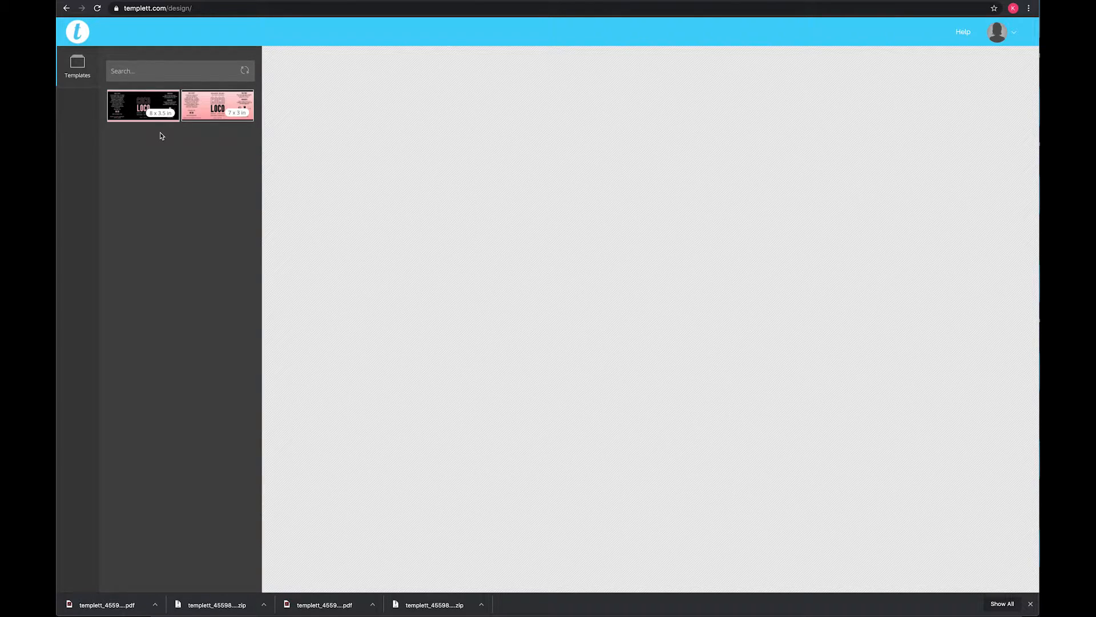
- Load the 8 x 3.5 in Coco Loco template, preview text options, then show background options
left_click(143, 105)
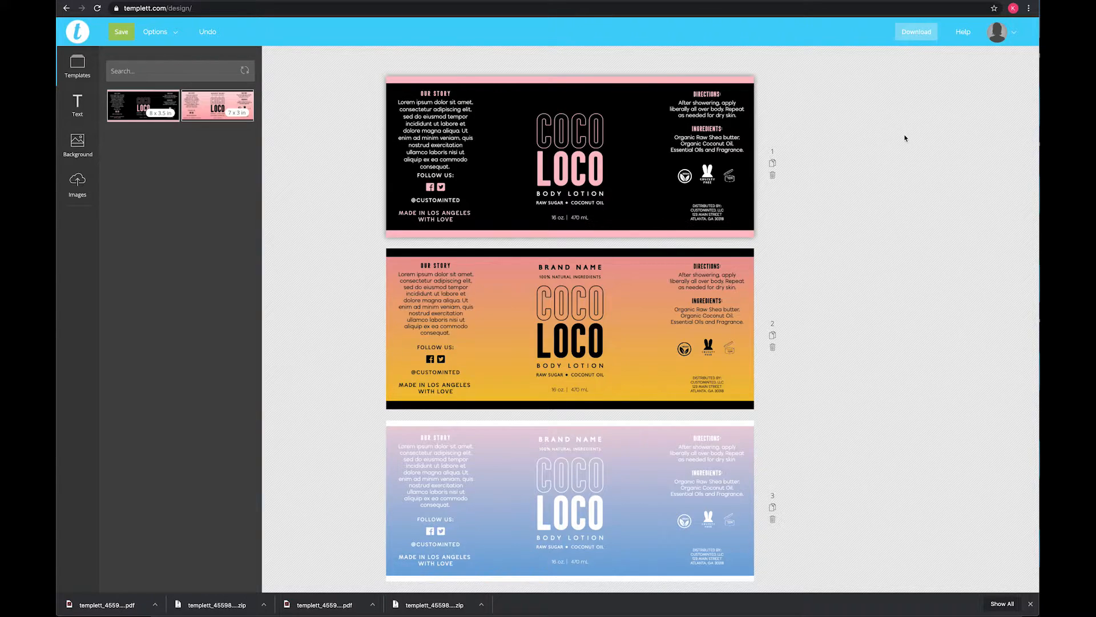
mouse_move(669, 286)
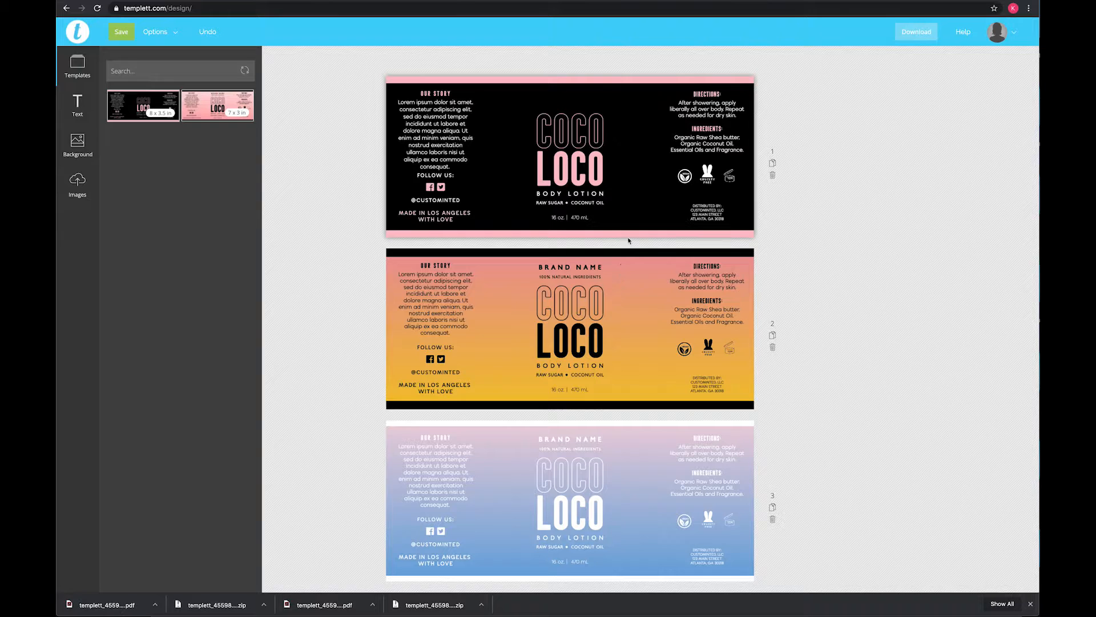
mouse_move(651, 156)
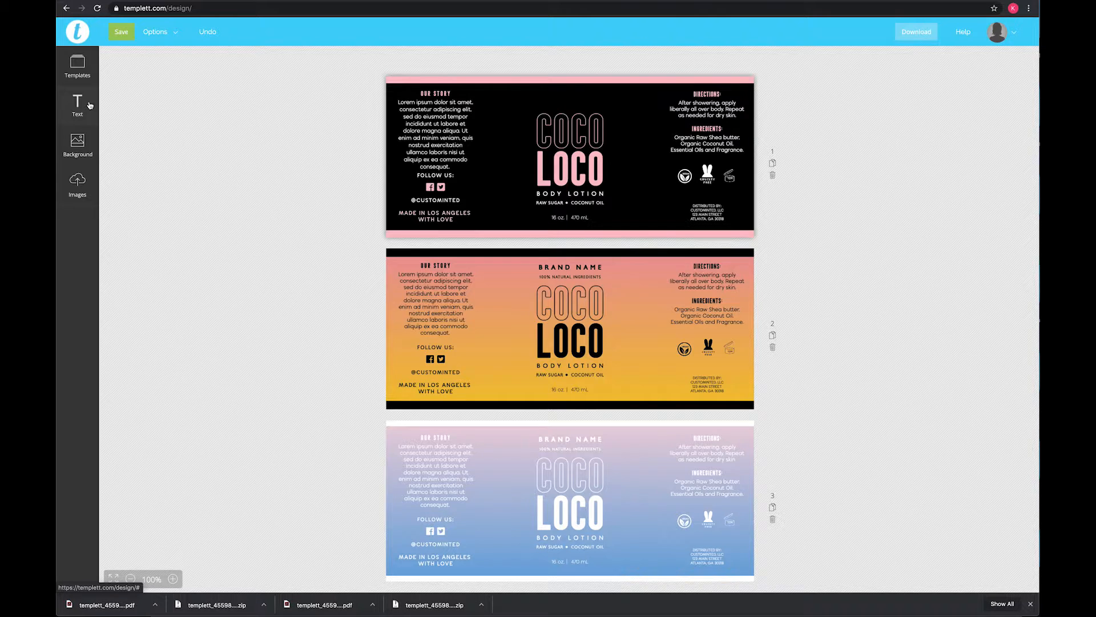
left_click(77, 105)
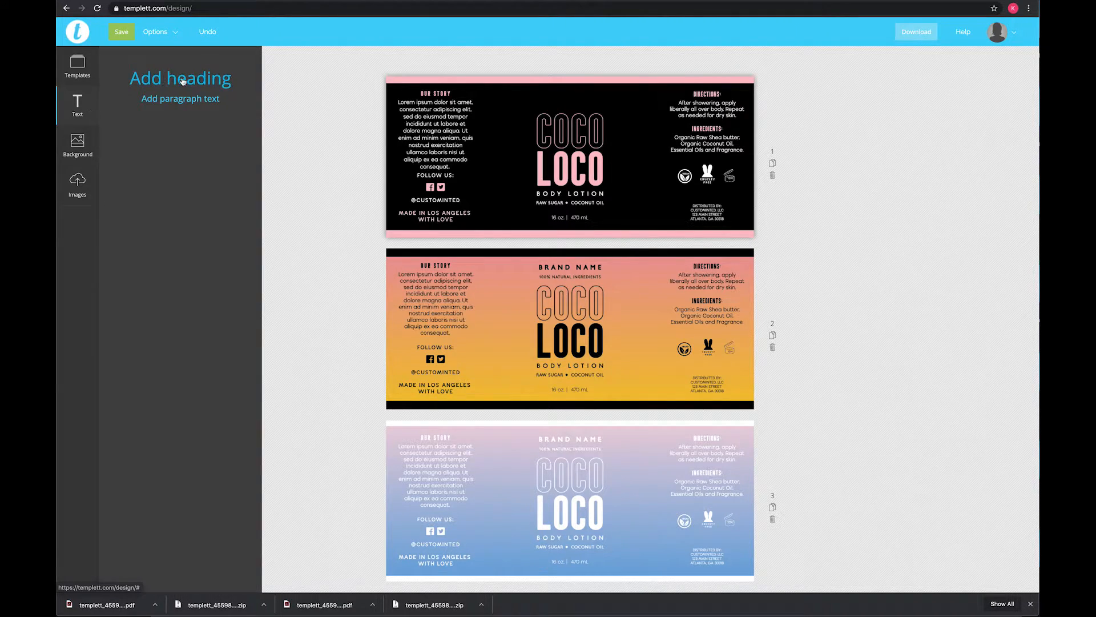
mouse_move(126, 124)
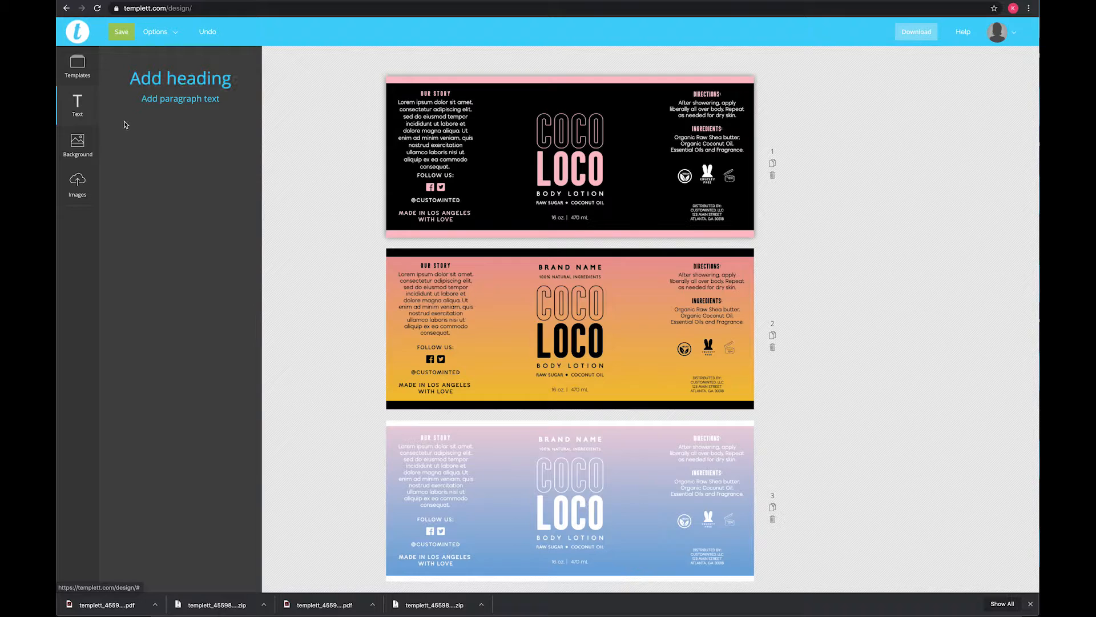
left_click(77, 145)
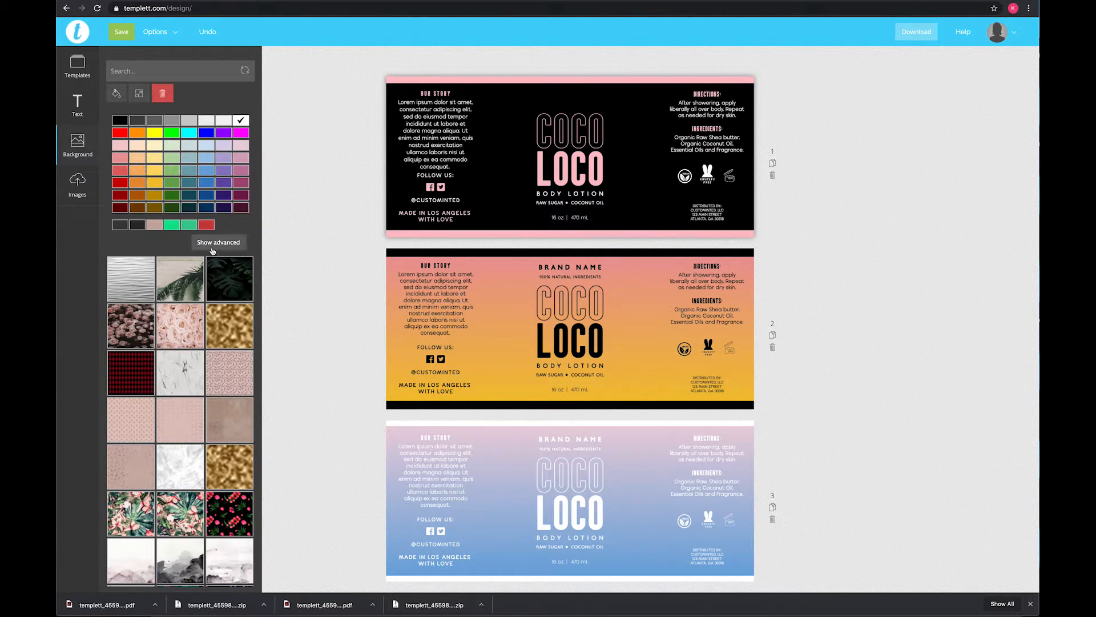
- Try a custom pale pink, clear it, then apply the light pink swatch to page one
left_click(218, 242)
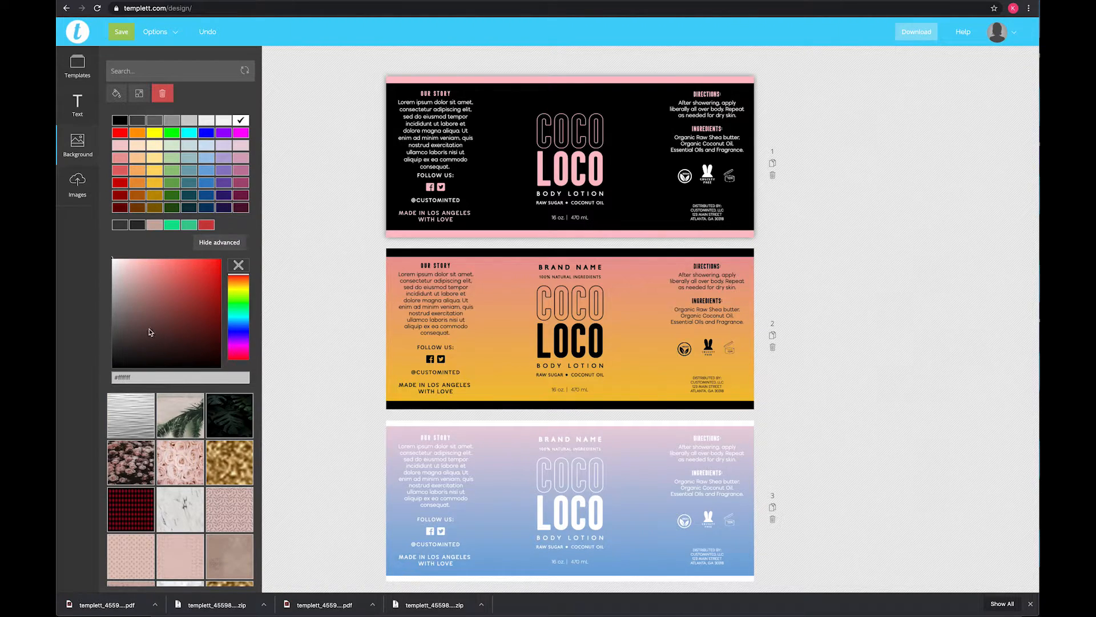
left_click(121, 268)
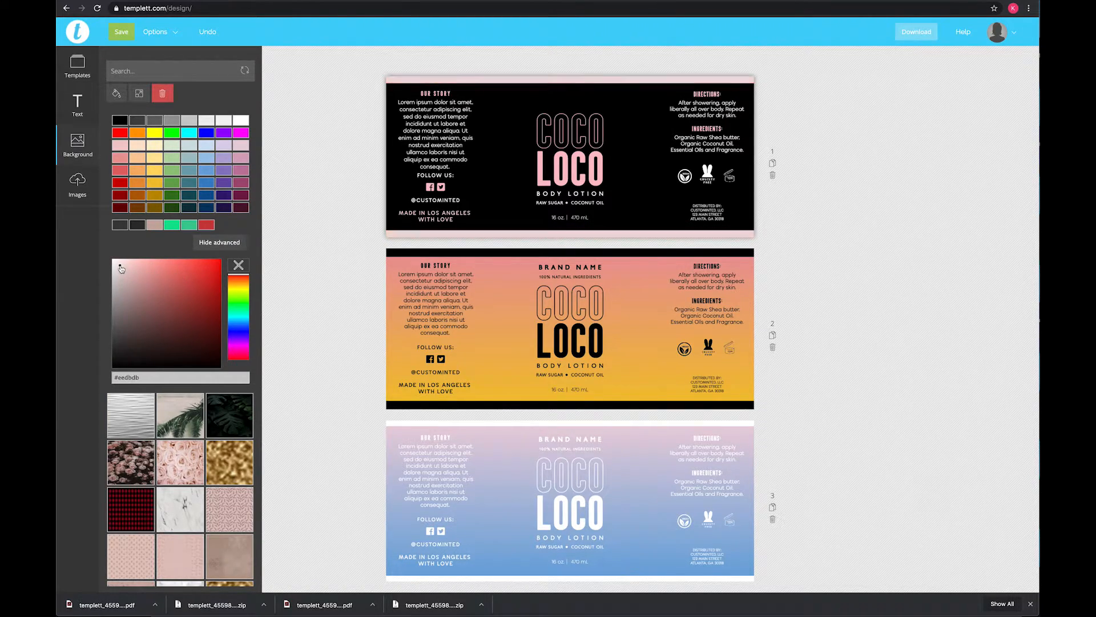
left_click(241, 119)
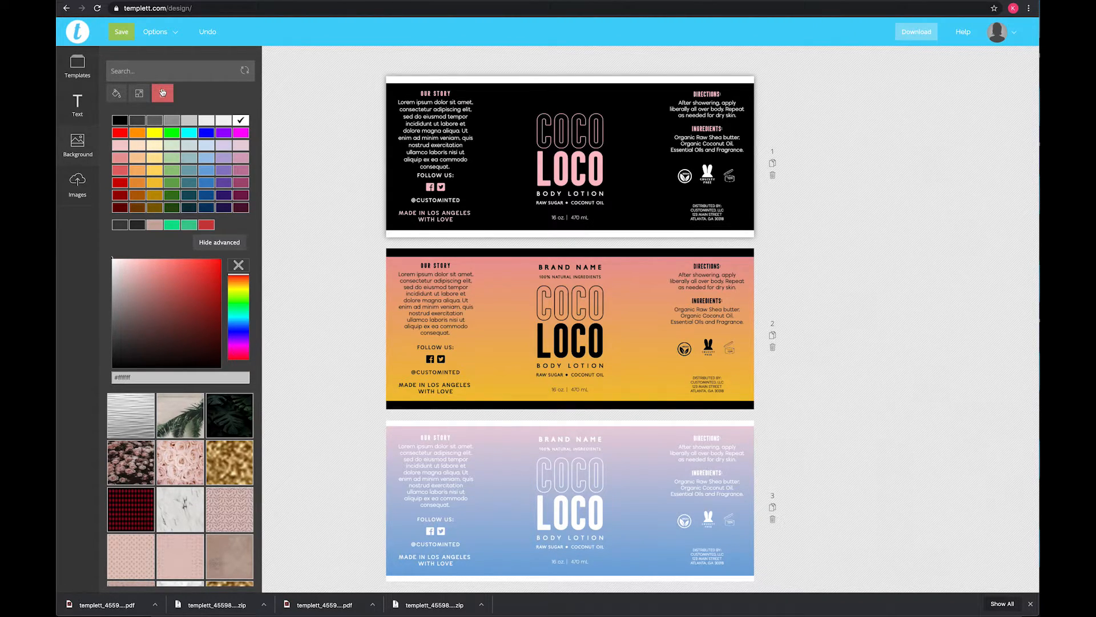
mouse_move(162, 93)
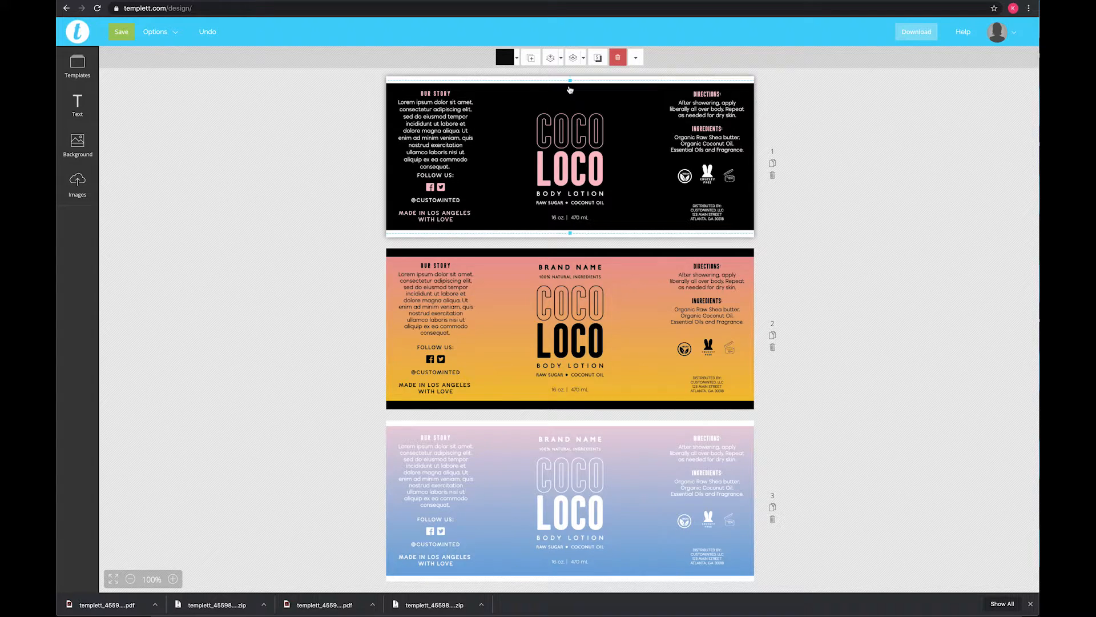
mouse_move(543, 82)
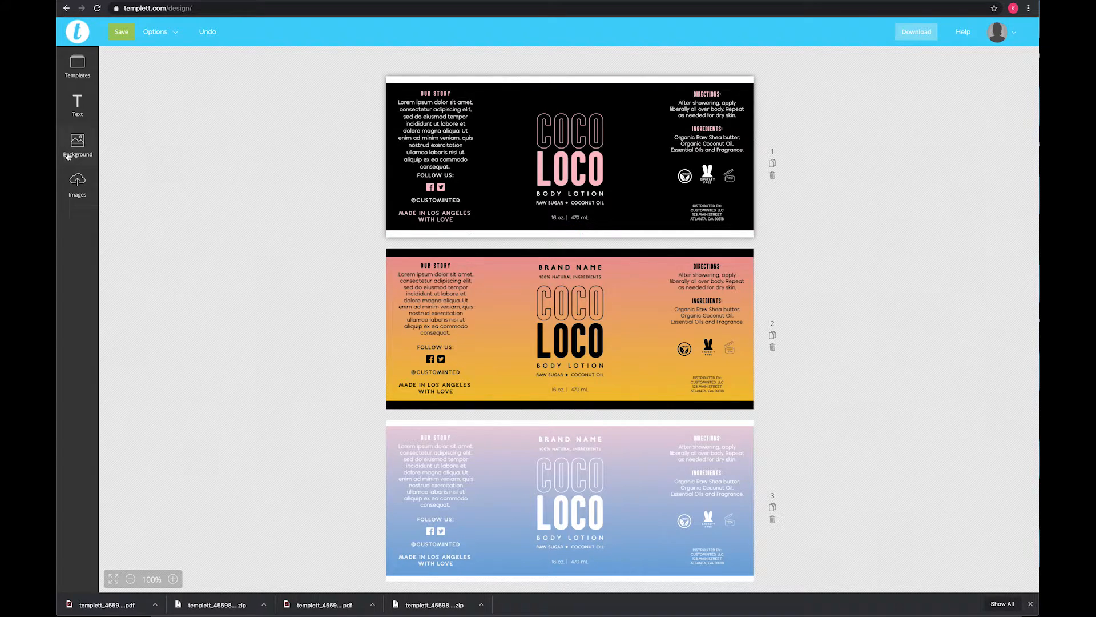
left_click(77, 143)
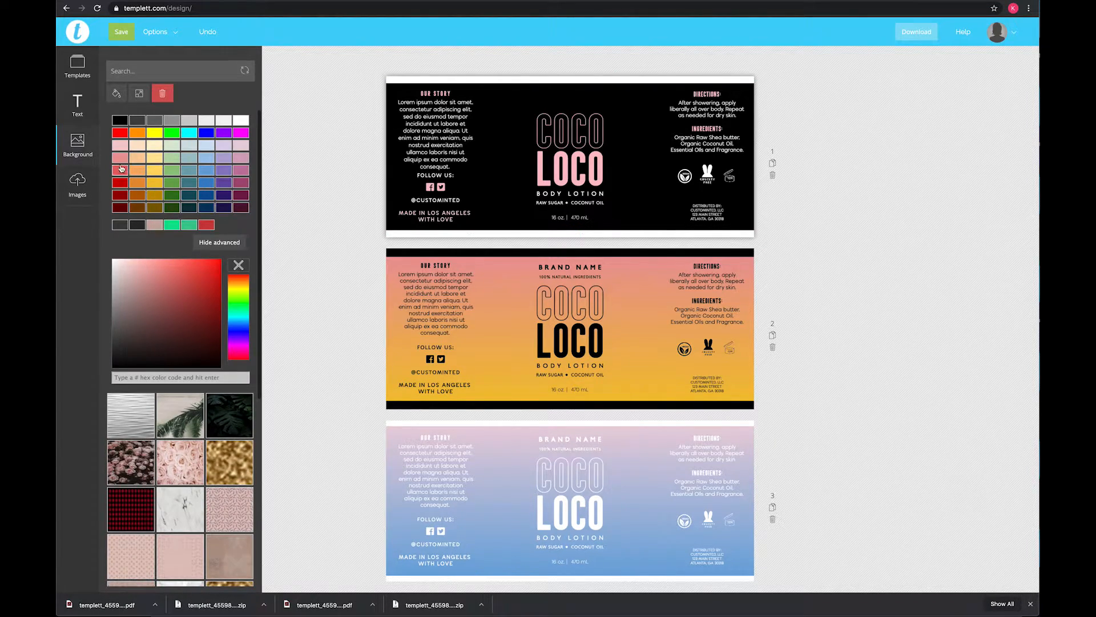
left_click(120, 145)
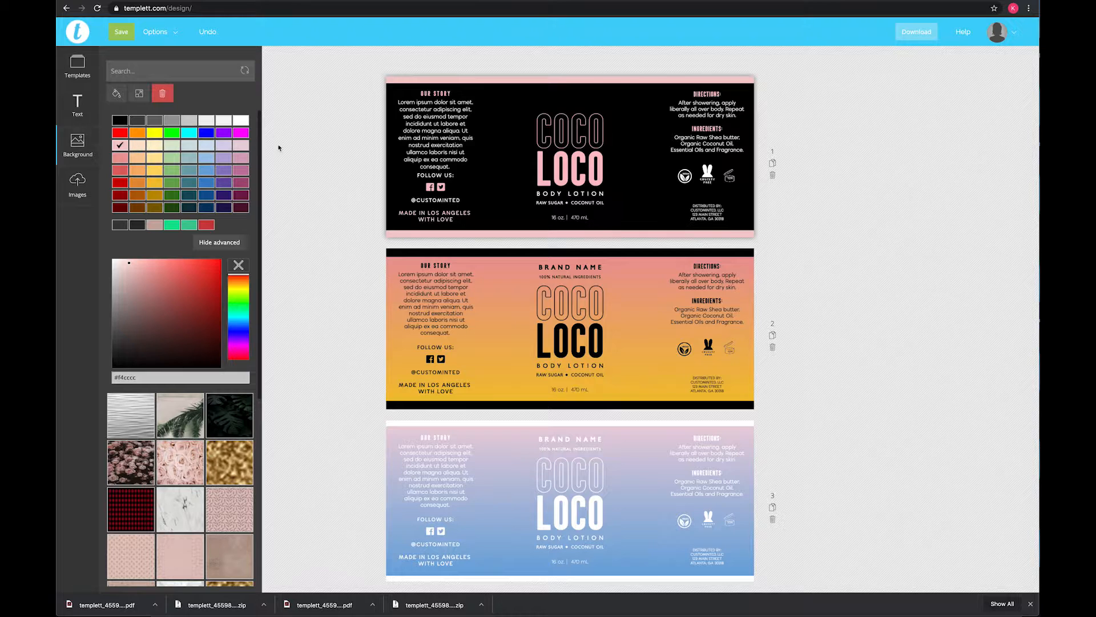
left_click(77, 184)
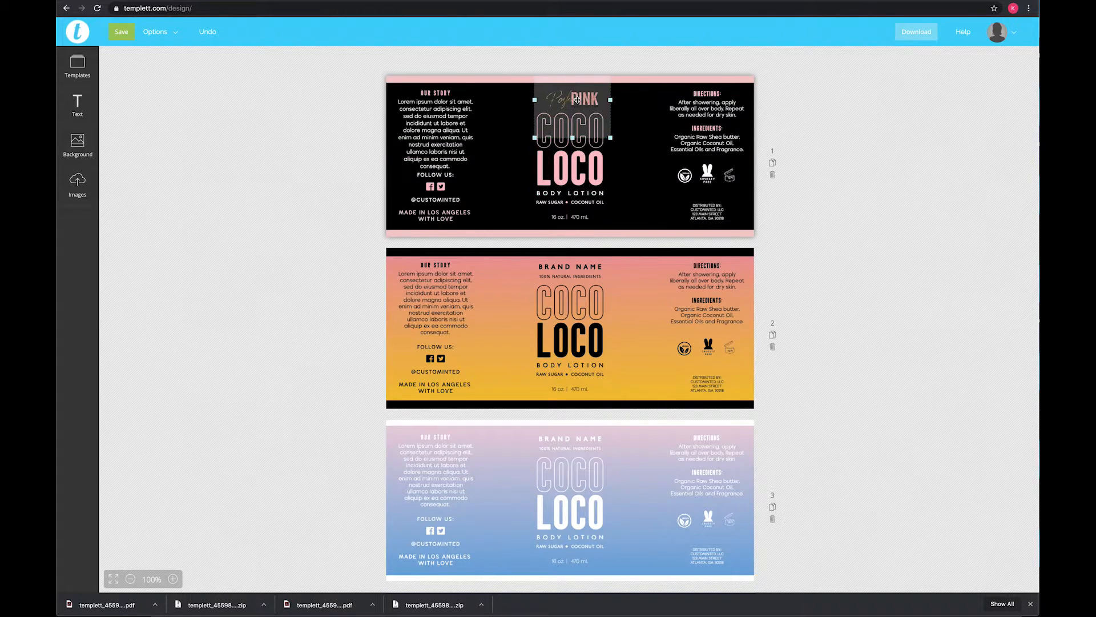
- Select the PINK title, then the Our Story paragraph to show its text toolbar
left_click(574, 98)
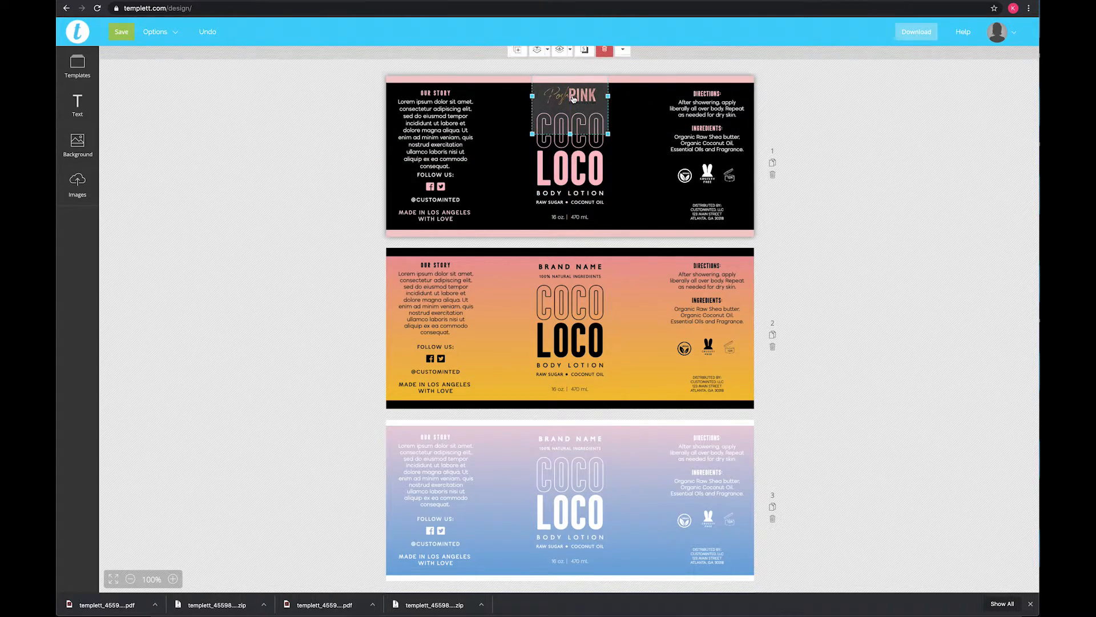
left_click(435, 133)
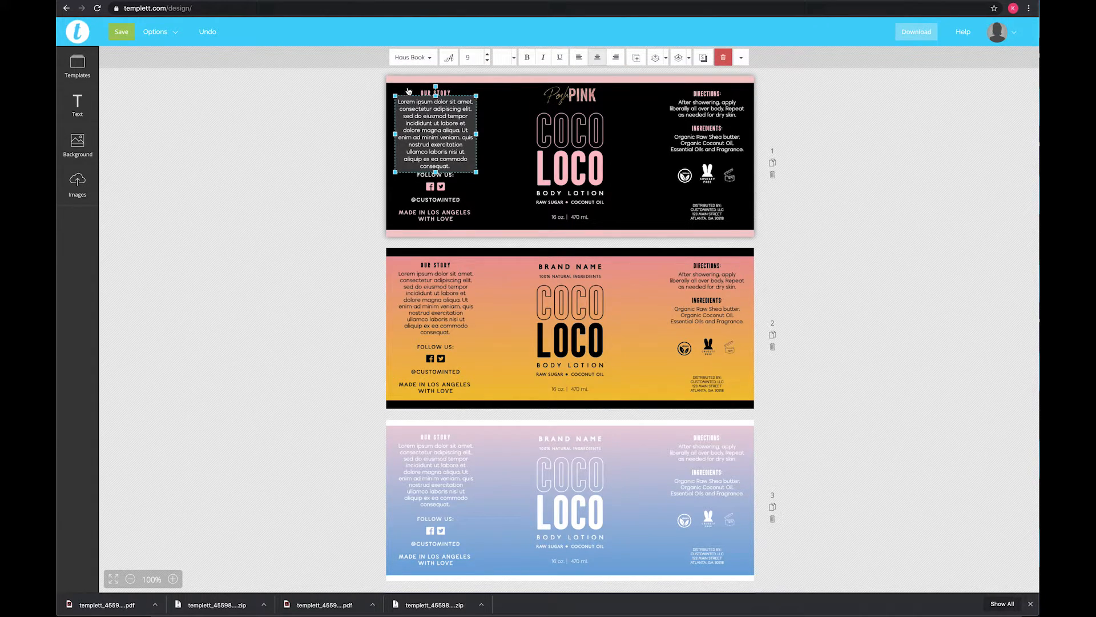
left_click(411, 58)
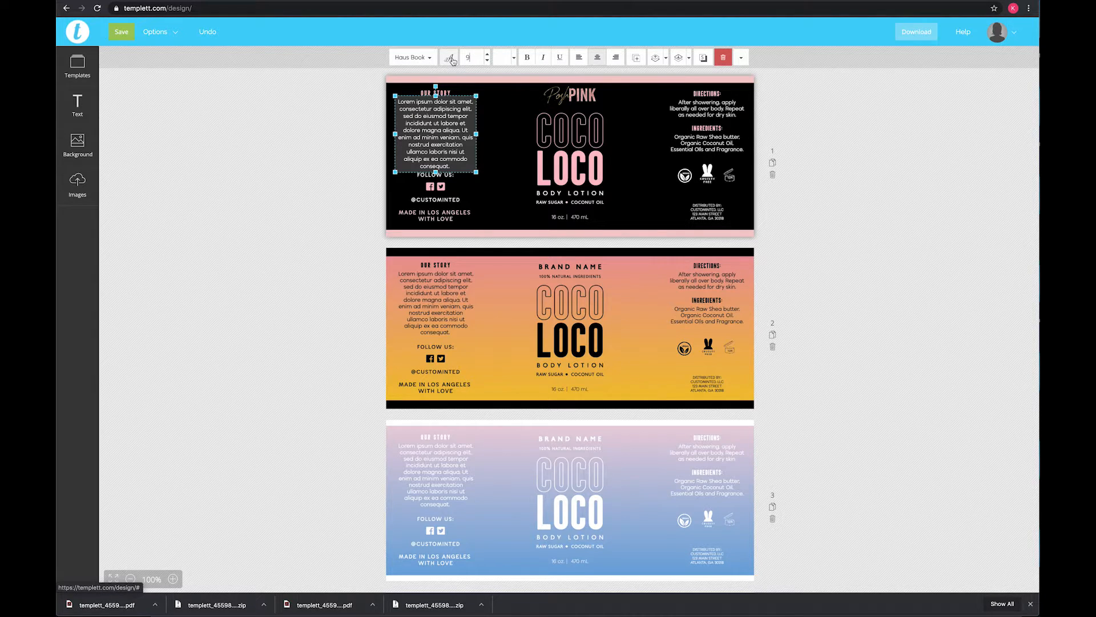
mouse_move(450, 57)
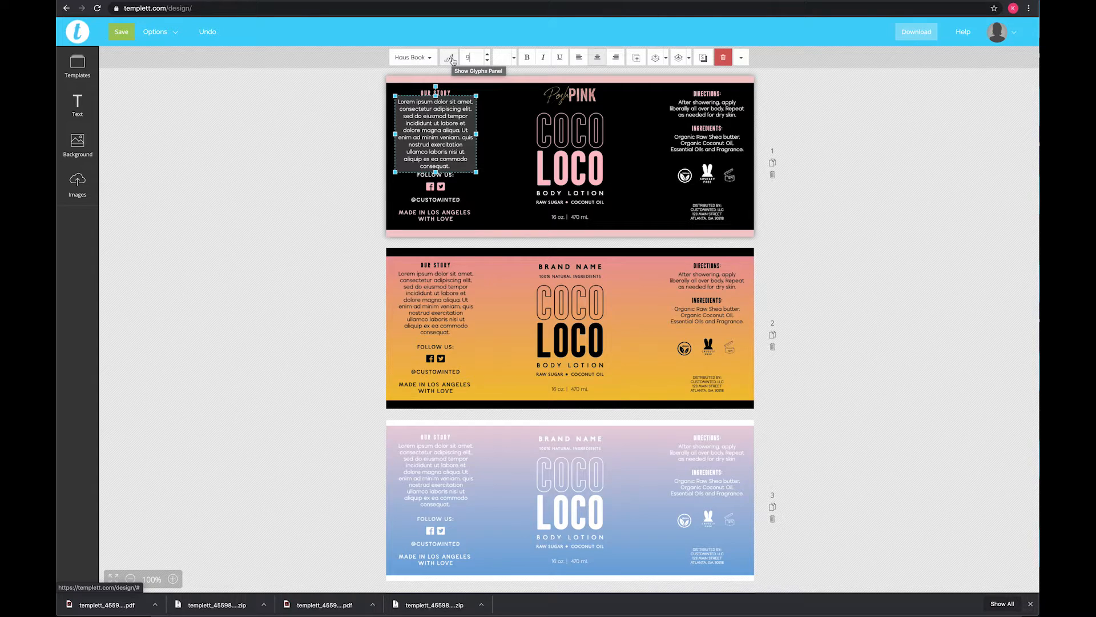
- Scroll the icon font glyphs and add an Instagram icon under Follow Us
left_click(449, 57)
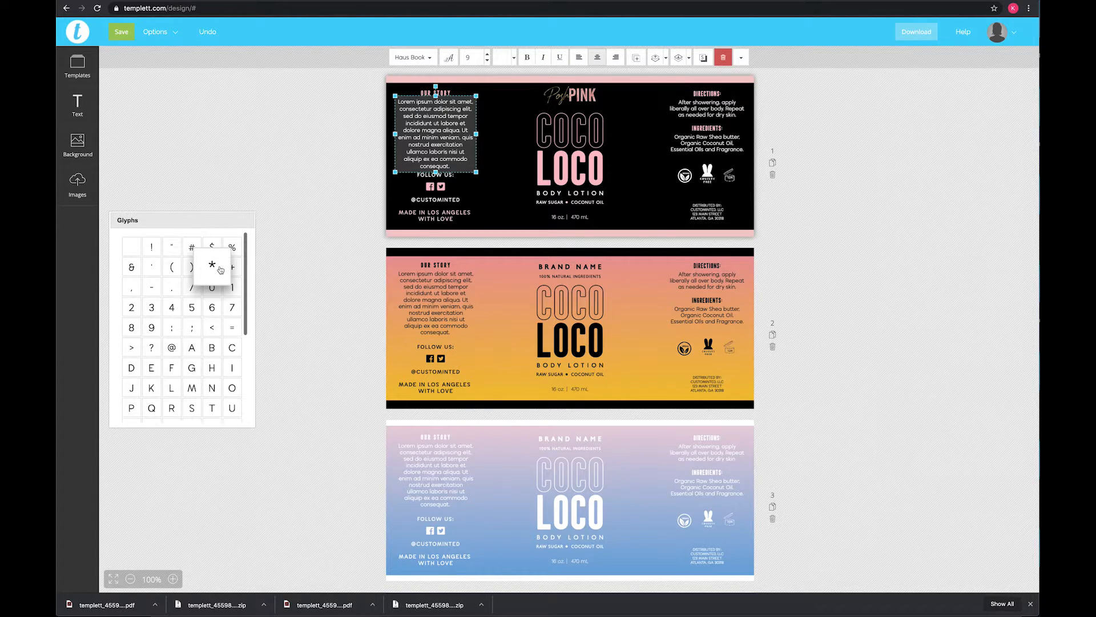
mouse_move(171, 347)
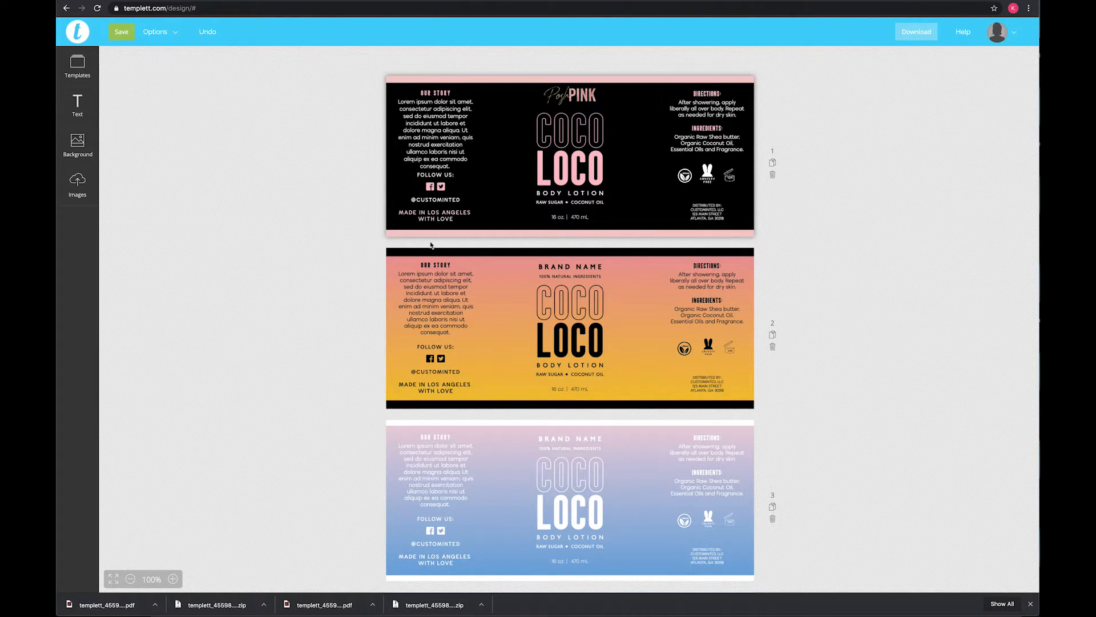
mouse_move(485, 183)
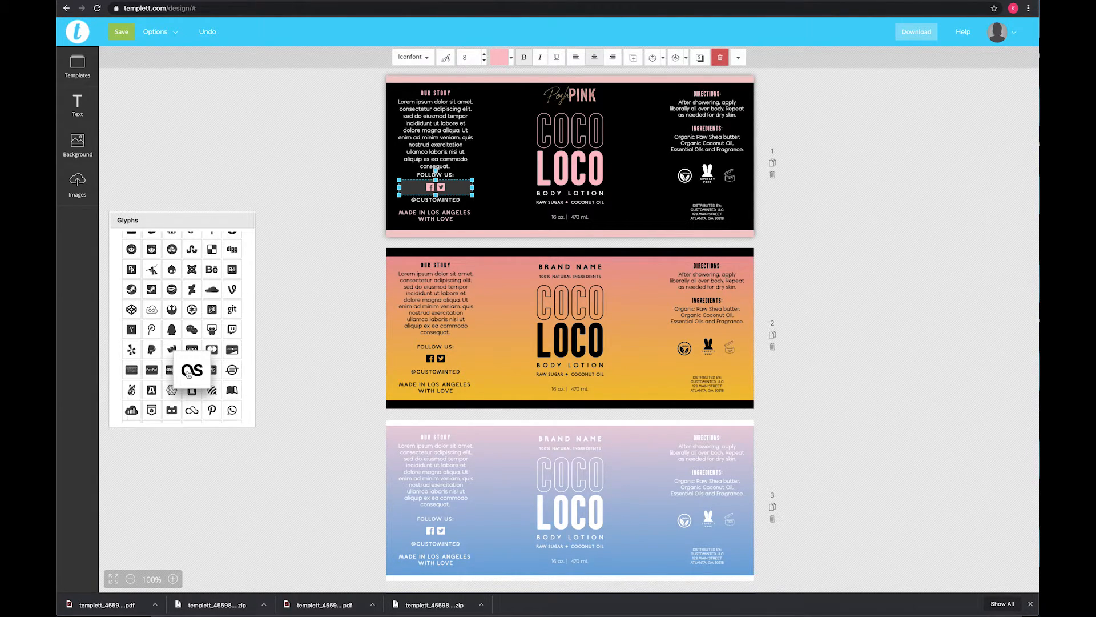
scroll("down", 3)
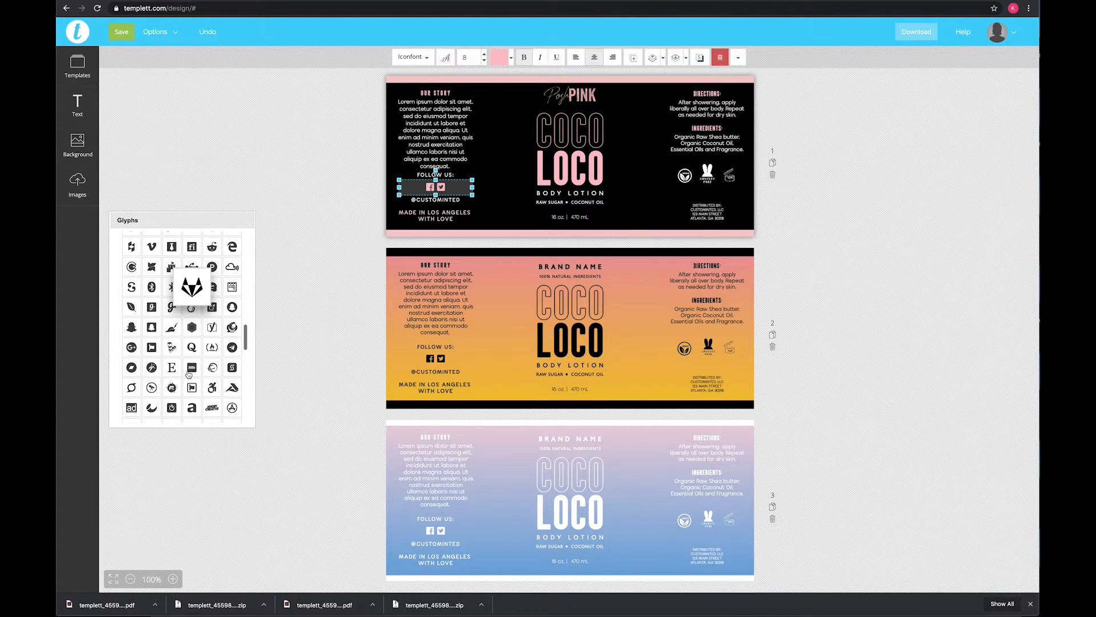
scroll("down", 3)
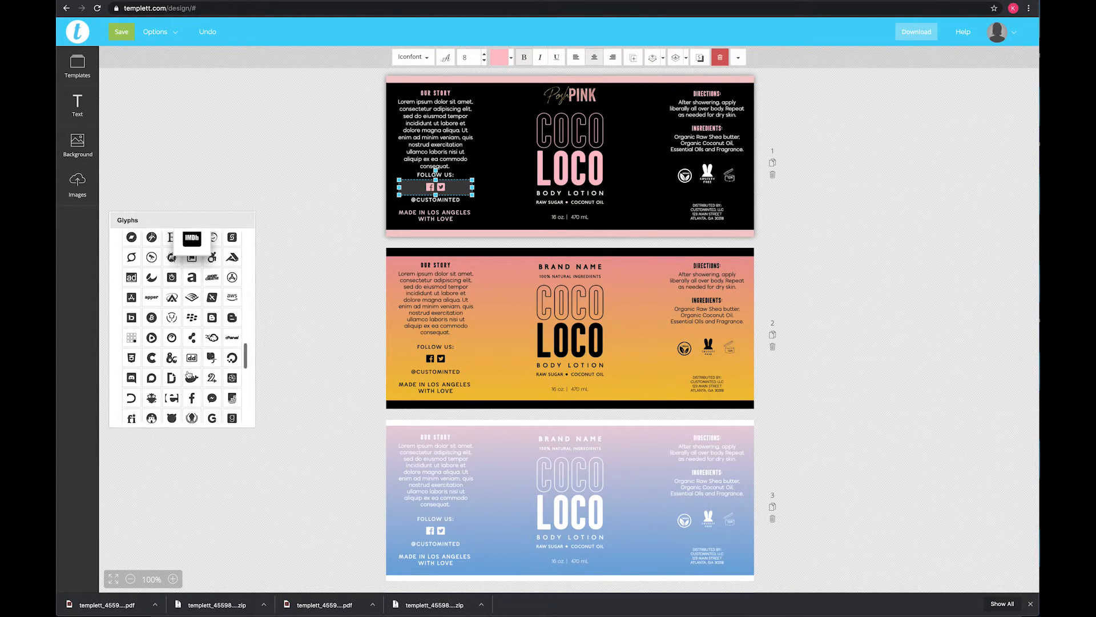
scroll("down", 3)
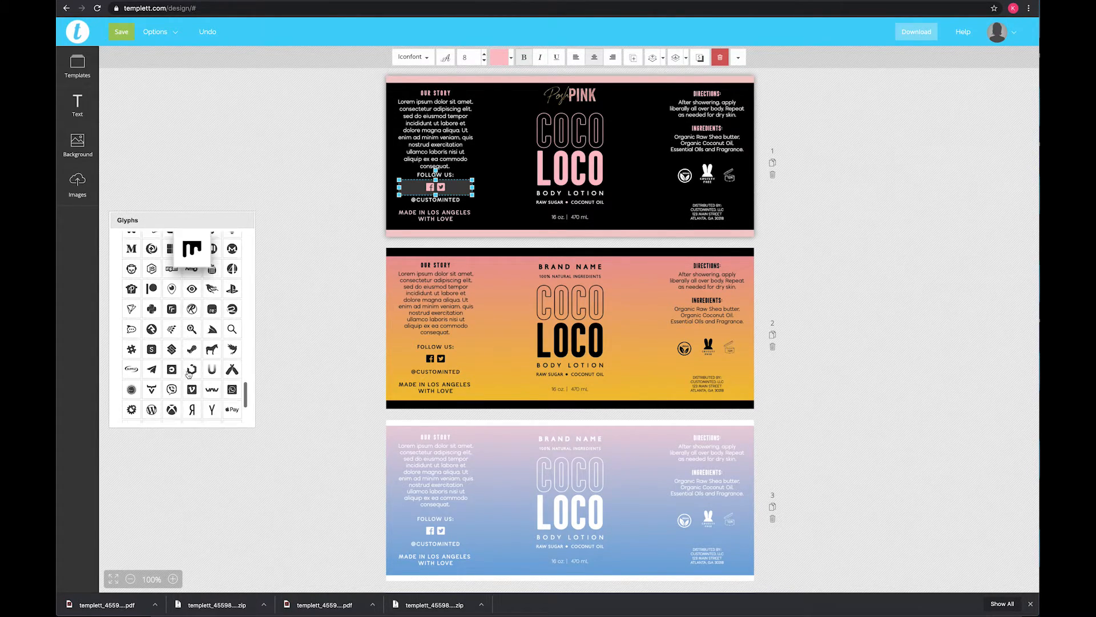
scroll("down", 3)
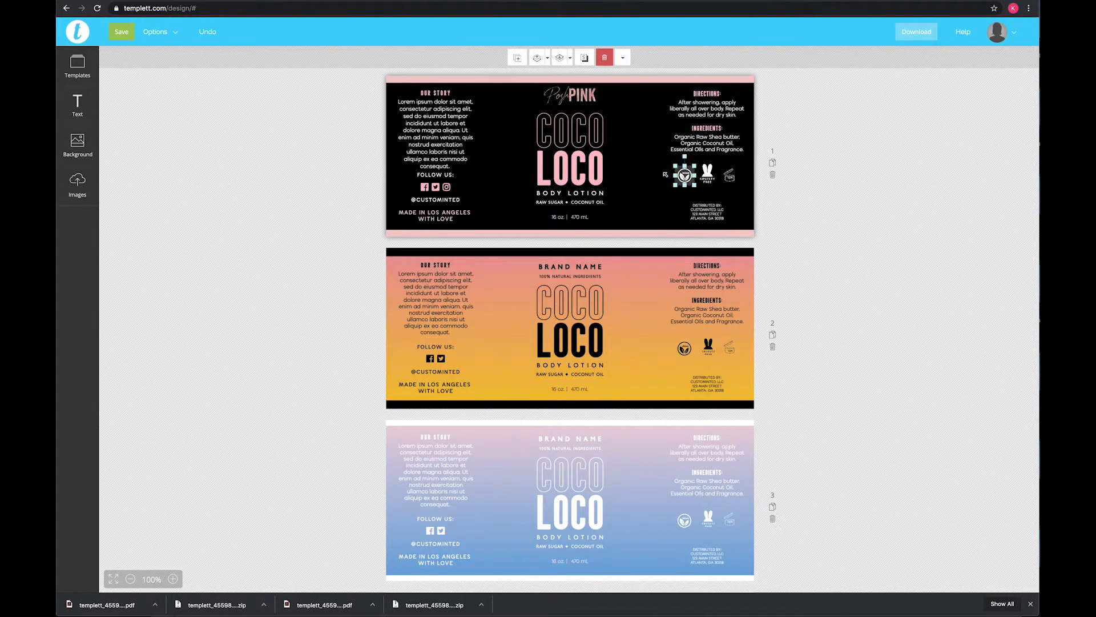
- Scroll to page two and select its COCO LOCO title for text formatting
left_click(707, 175)
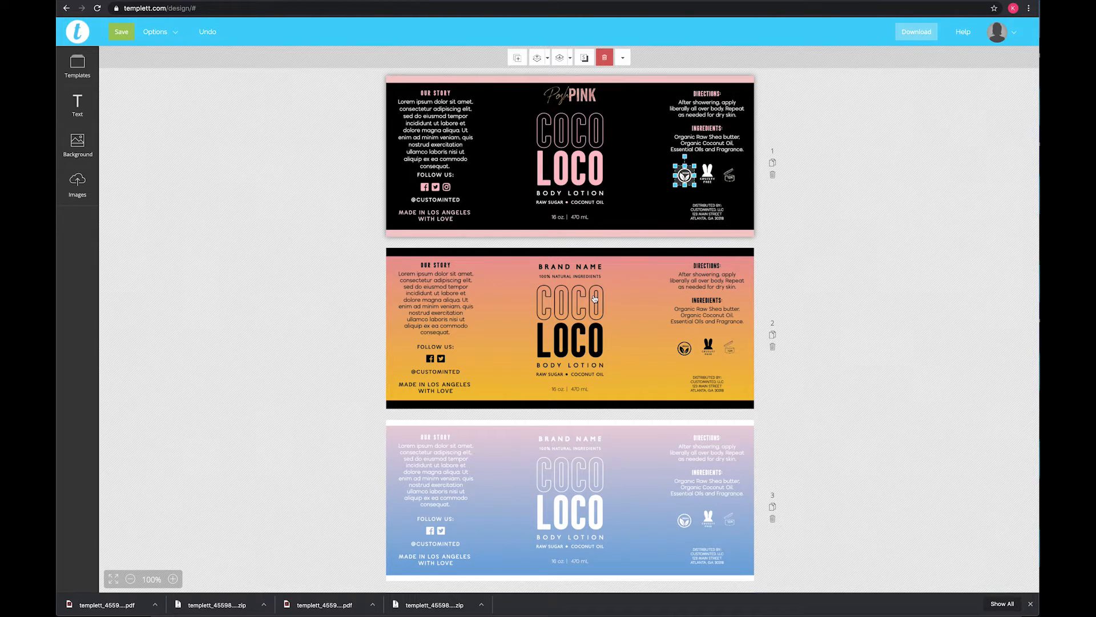
scroll("down", 3)
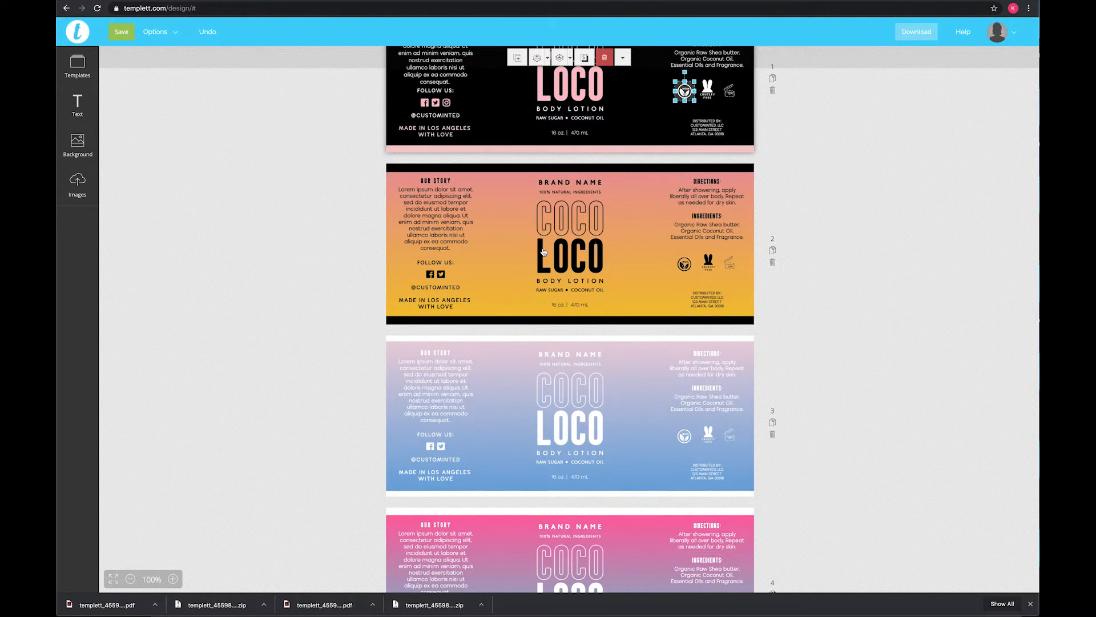
left_click(569, 254)
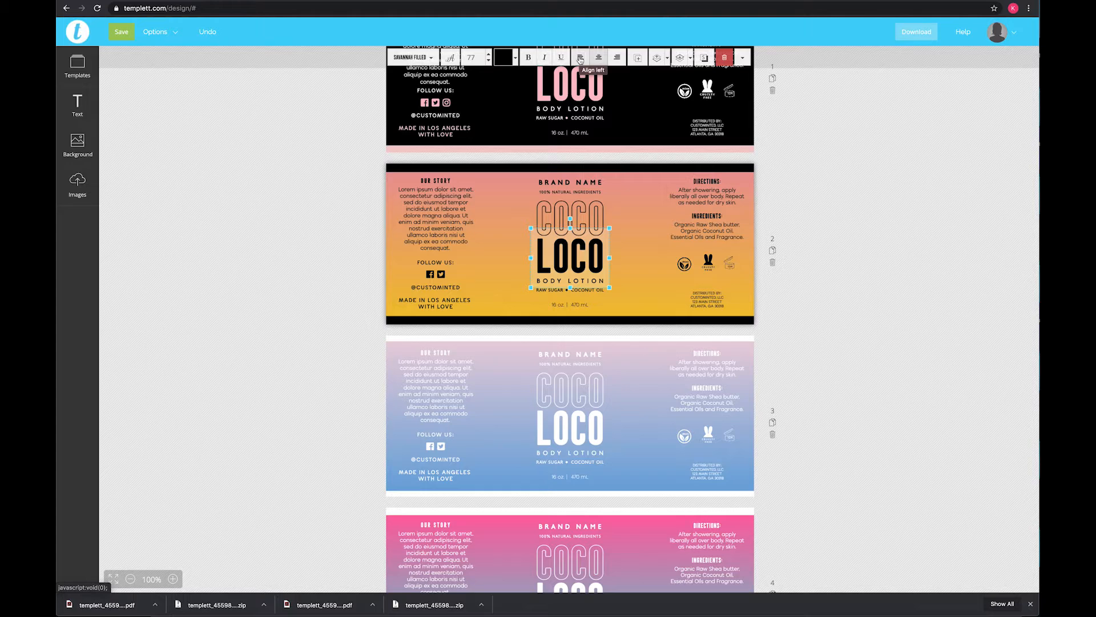
mouse_move(598, 57)
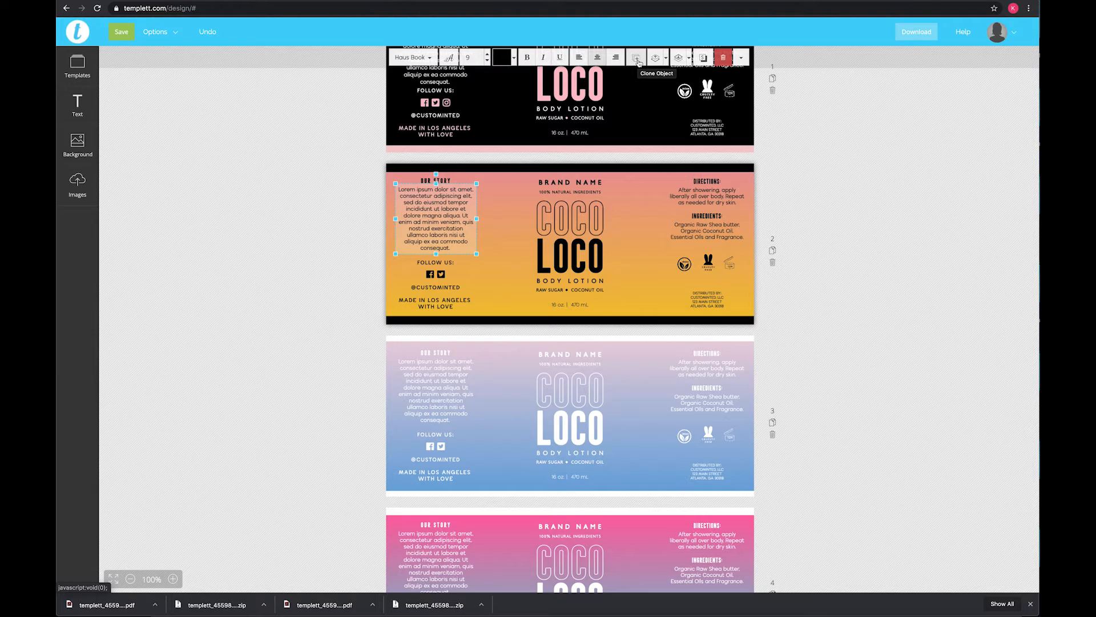
left_click(637, 57)
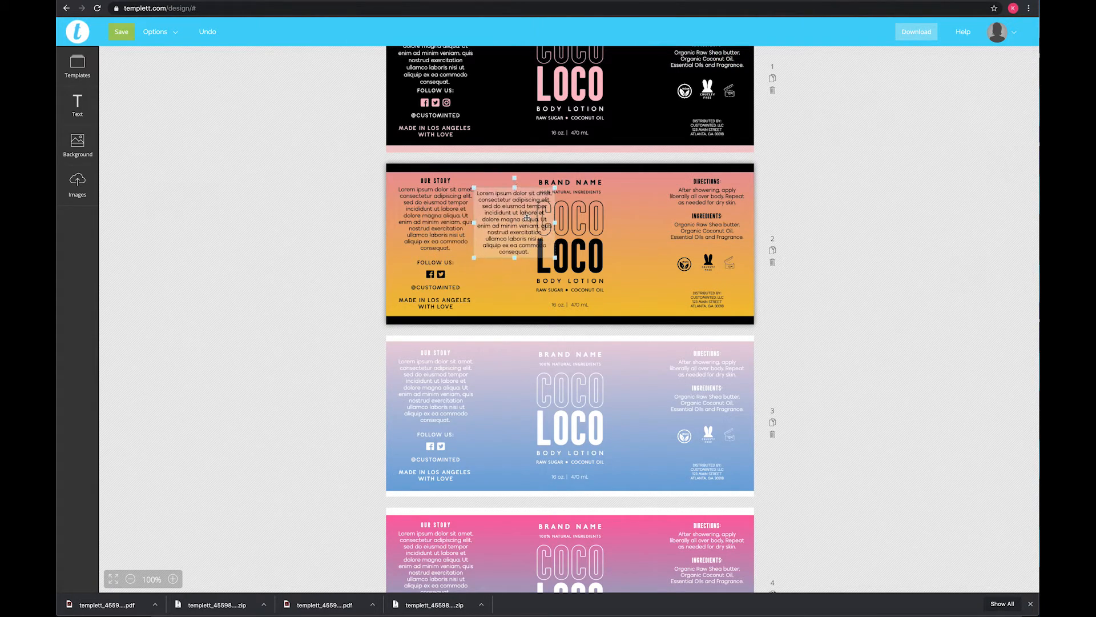
left_click(510, 221)
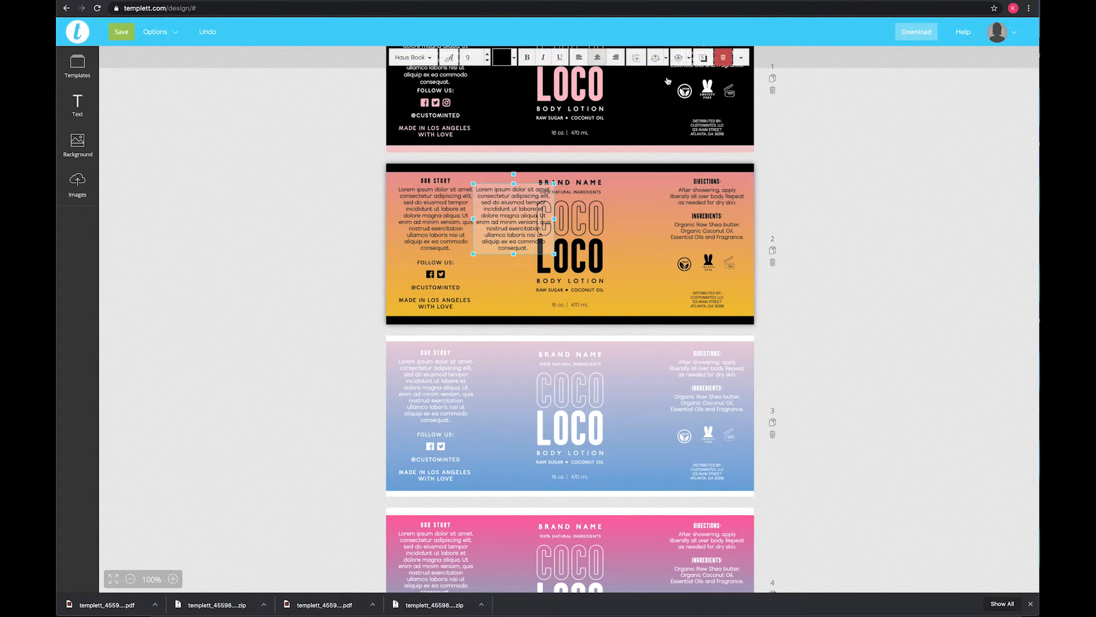
mouse_move(592, 205)
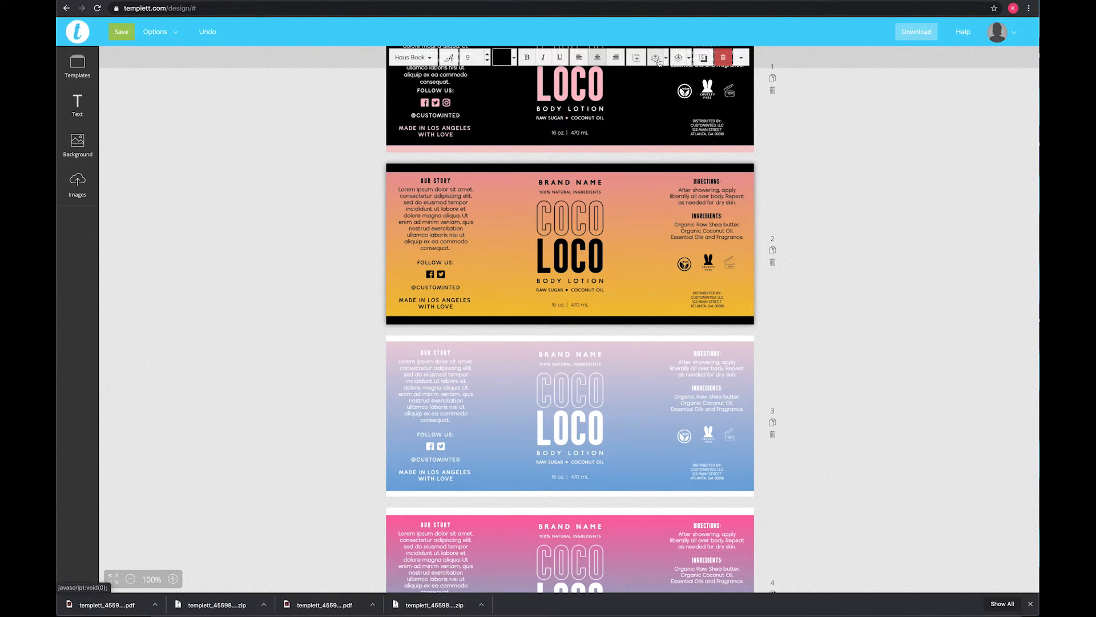
left_click(434, 218)
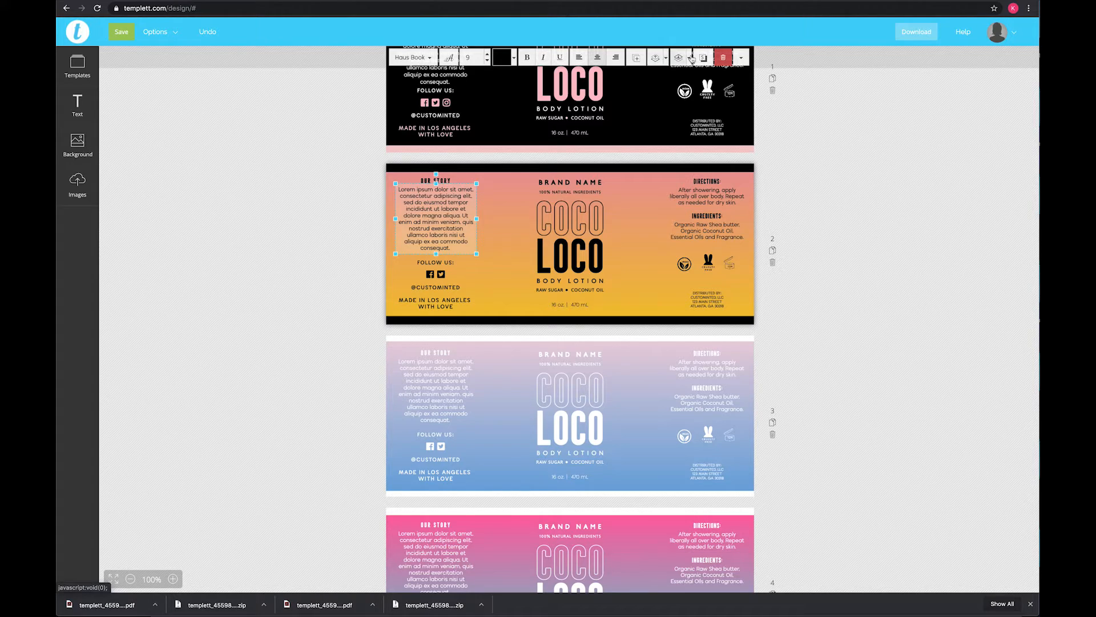
- Turn on a LOCO drop shadow with zero blur, shifted offset and pale cream colour
left_click(569, 251)
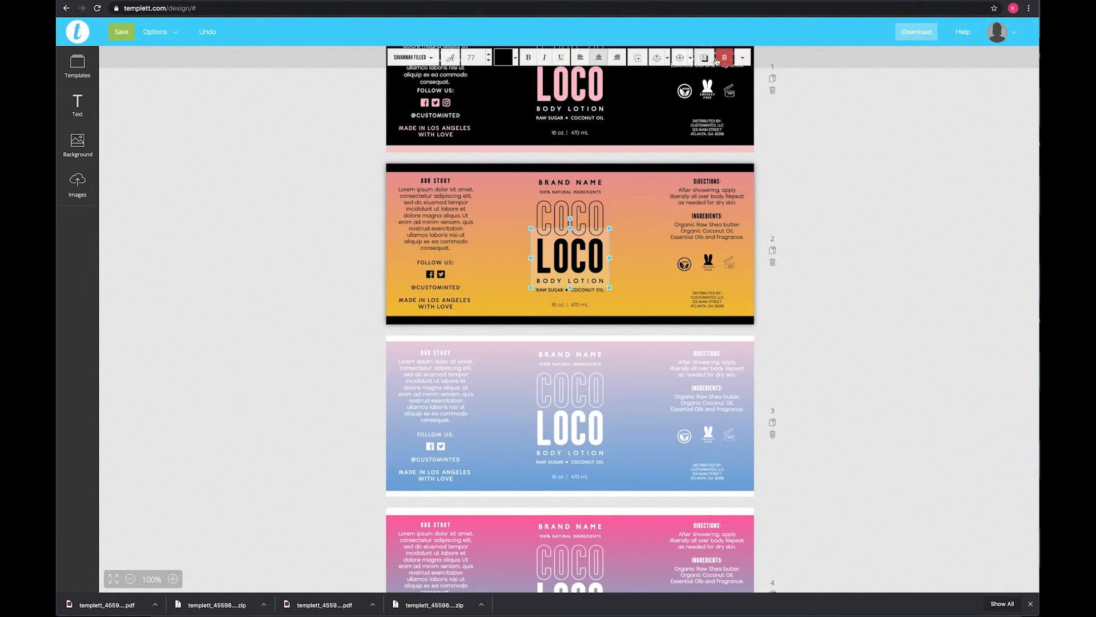
left_click(680, 57)
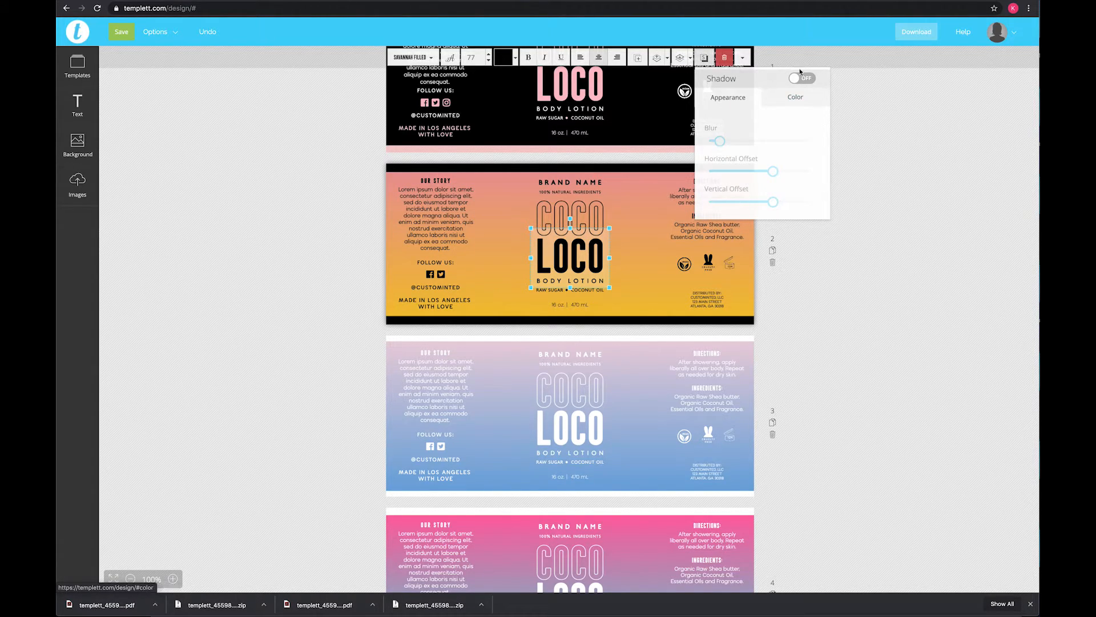
left_click(801, 78)
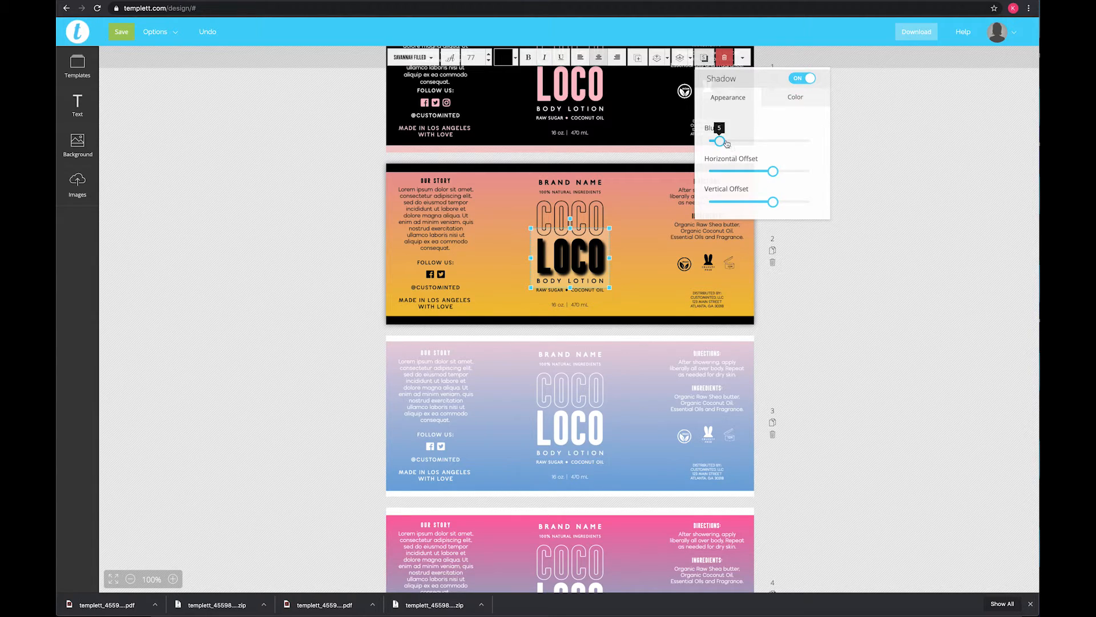
left_click_drag(720, 141, 722, 141)
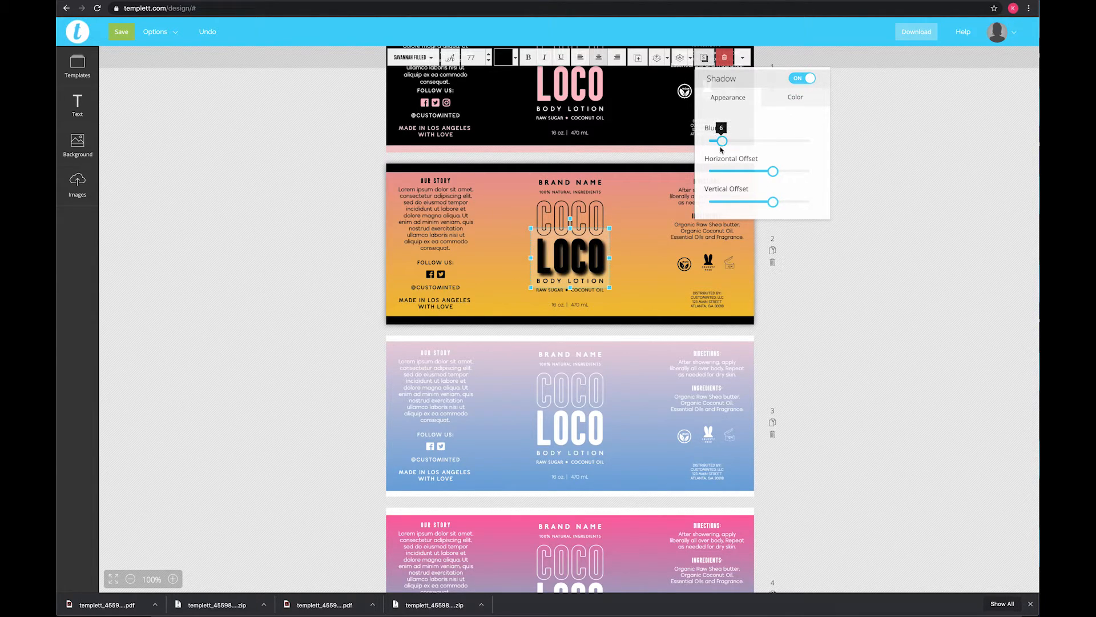
left_click_drag(722, 141, 710, 141)
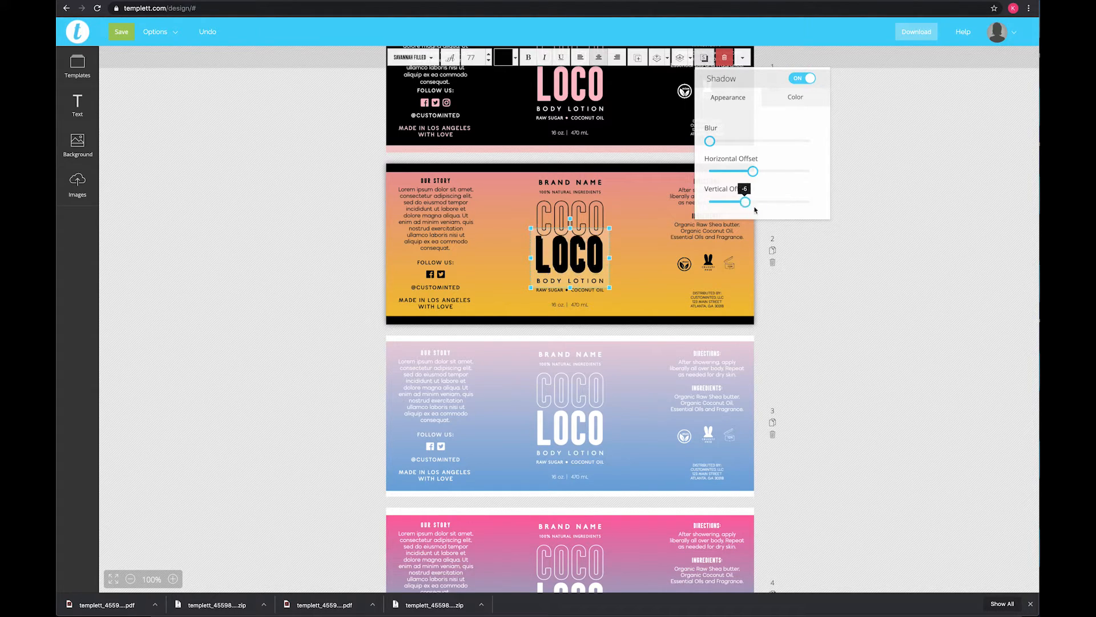
left_click(795, 97)
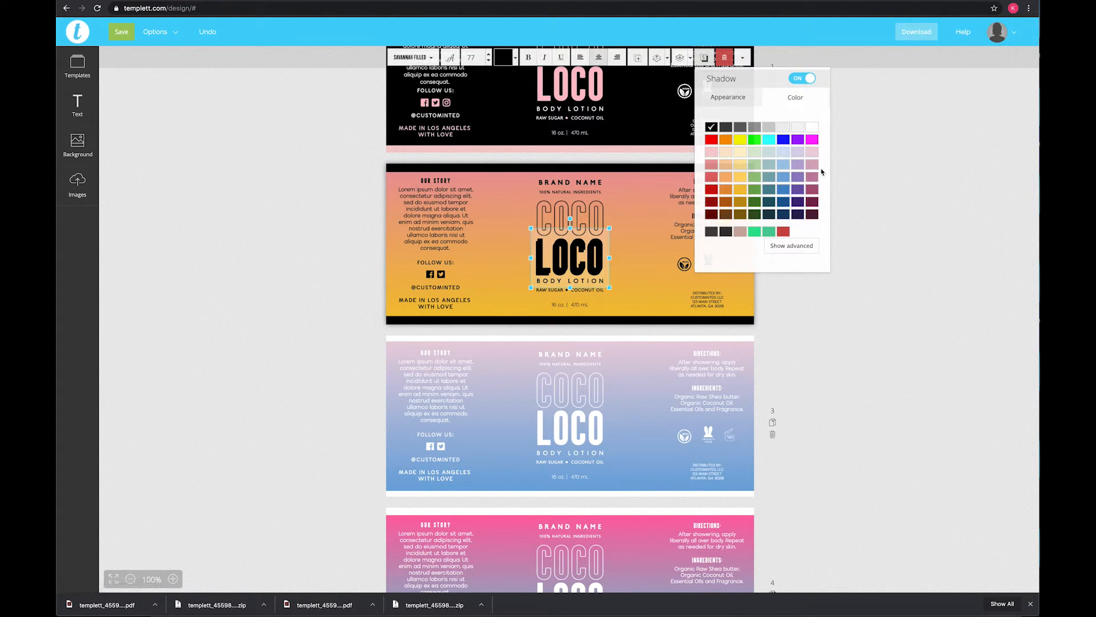
left_click(754, 177)
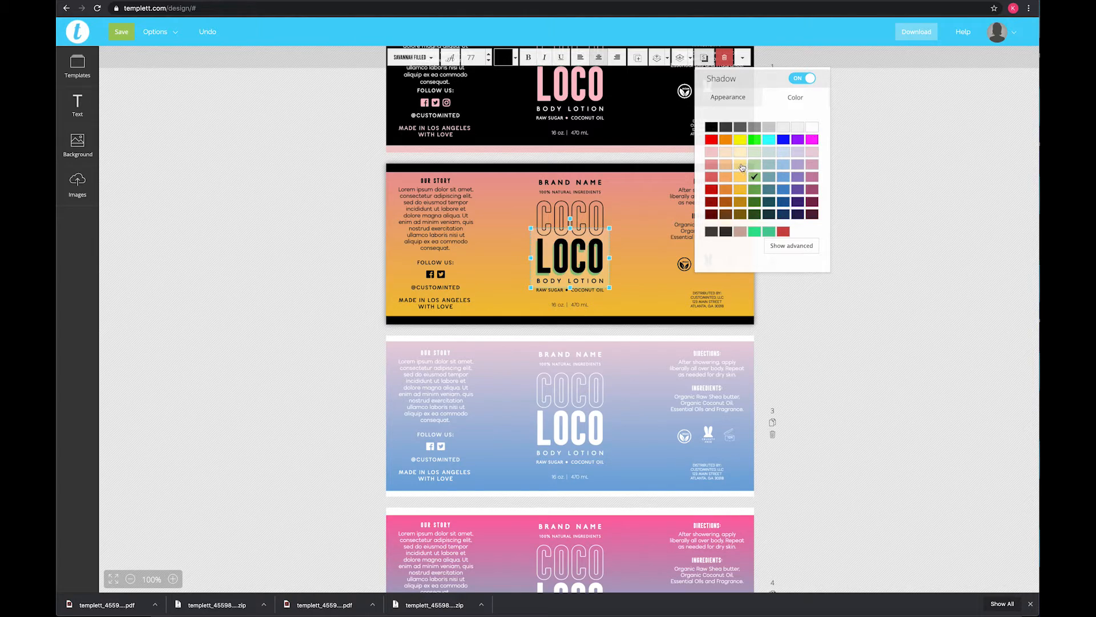
left_click(740, 165)
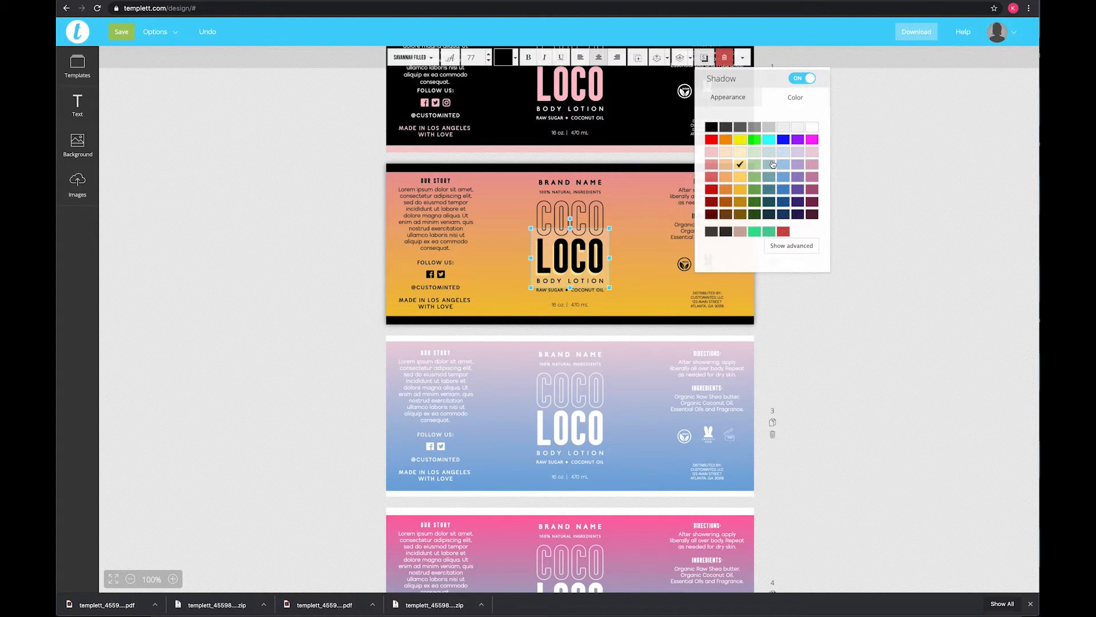
left_click(802, 78)
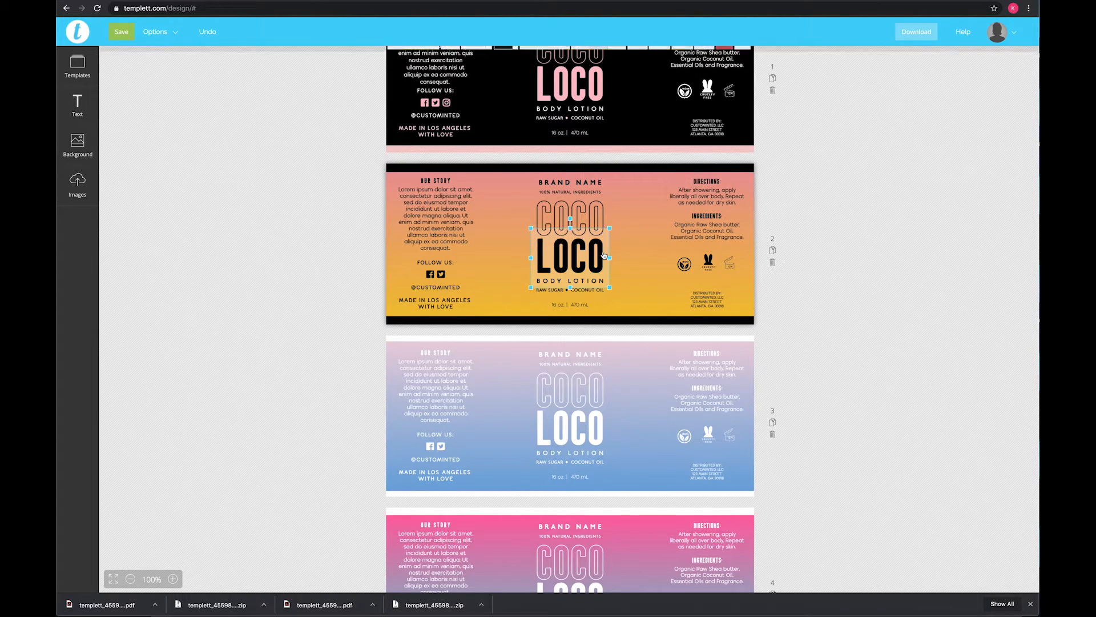
left_click(742, 57)
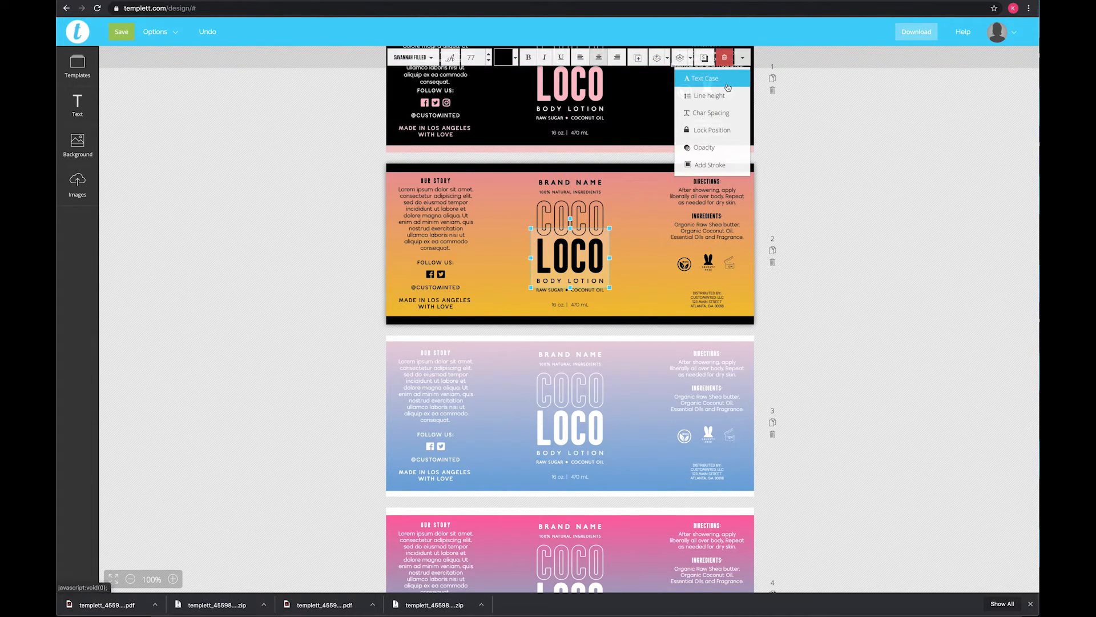
mouse_move(706, 79)
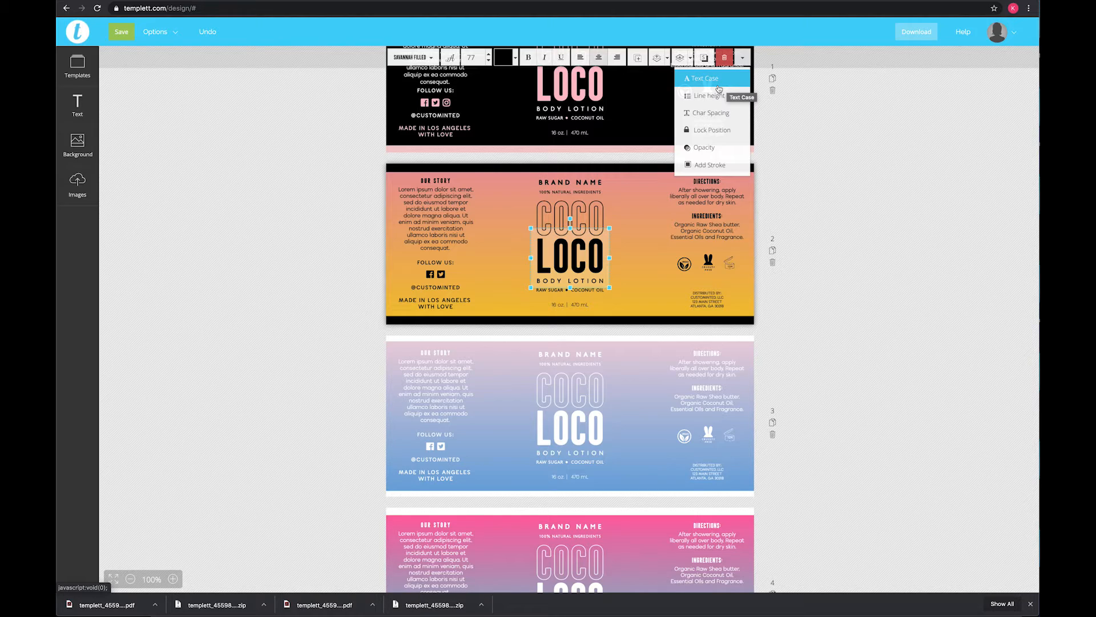
left_click(708, 96)
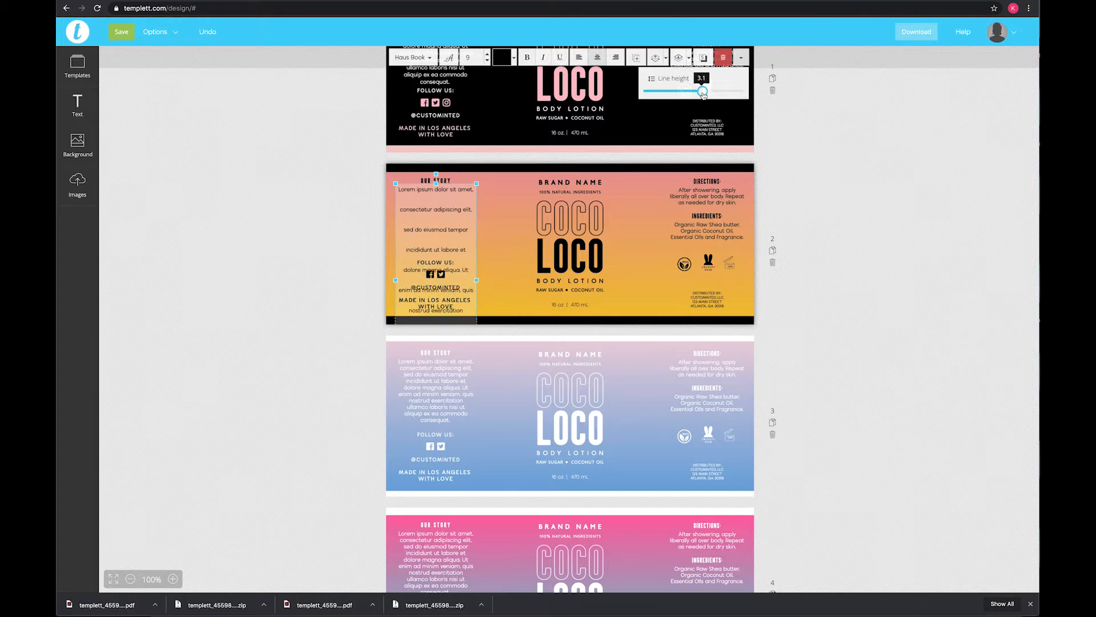
left_click_drag(701, 92, 656, 91)
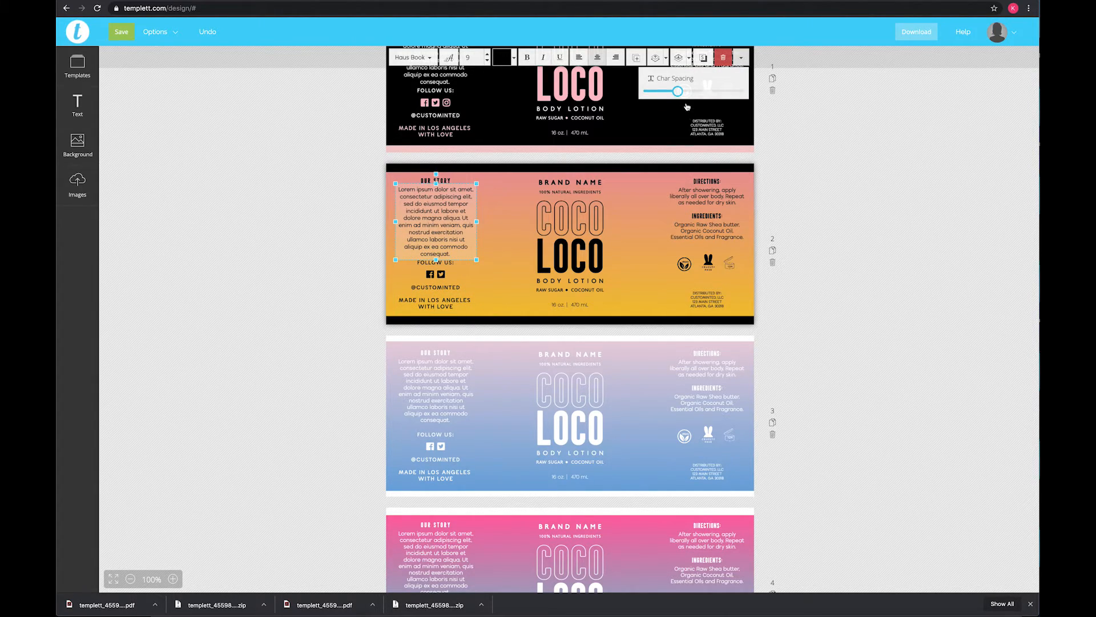
left_click_drag(676, 92, 678, 92)
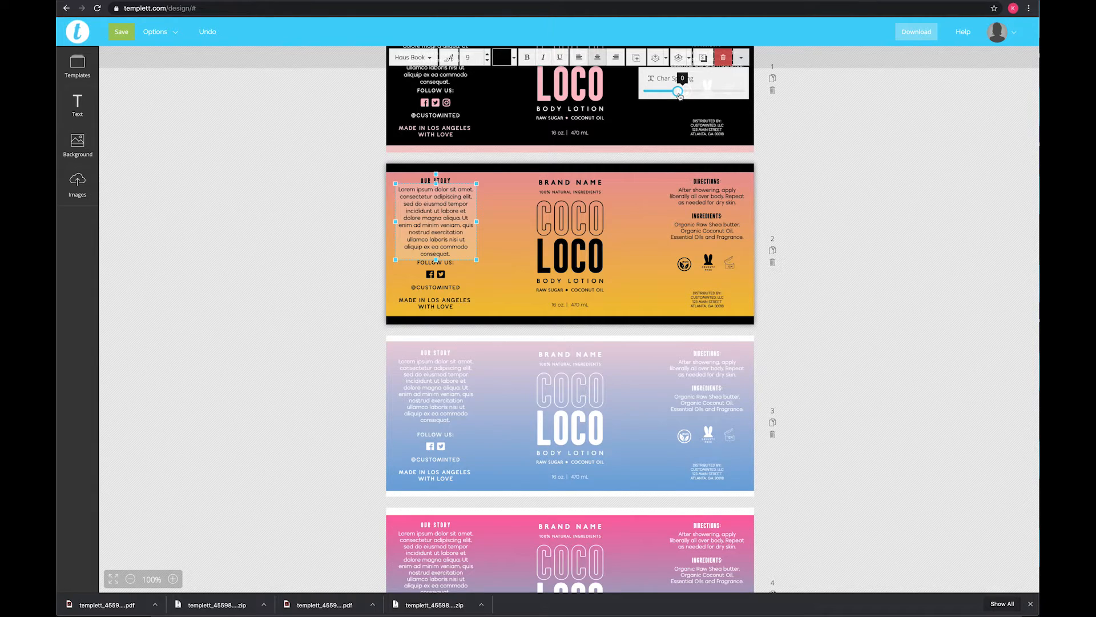
left_click_drag(675, 91, 679, 91)
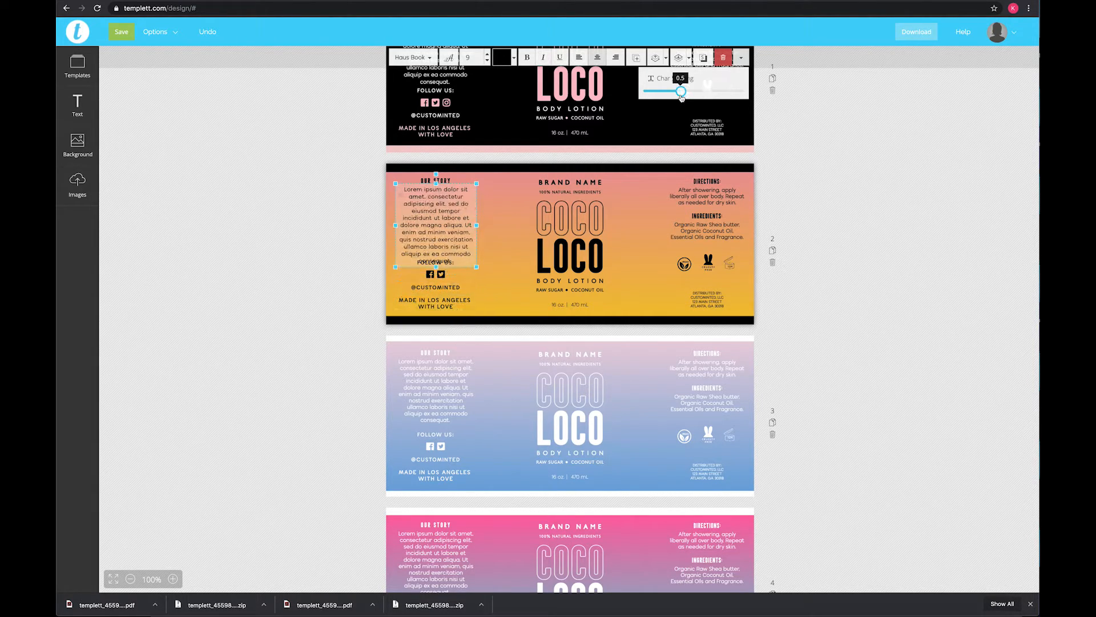
left_click_drag(680, 91, 677, 91)
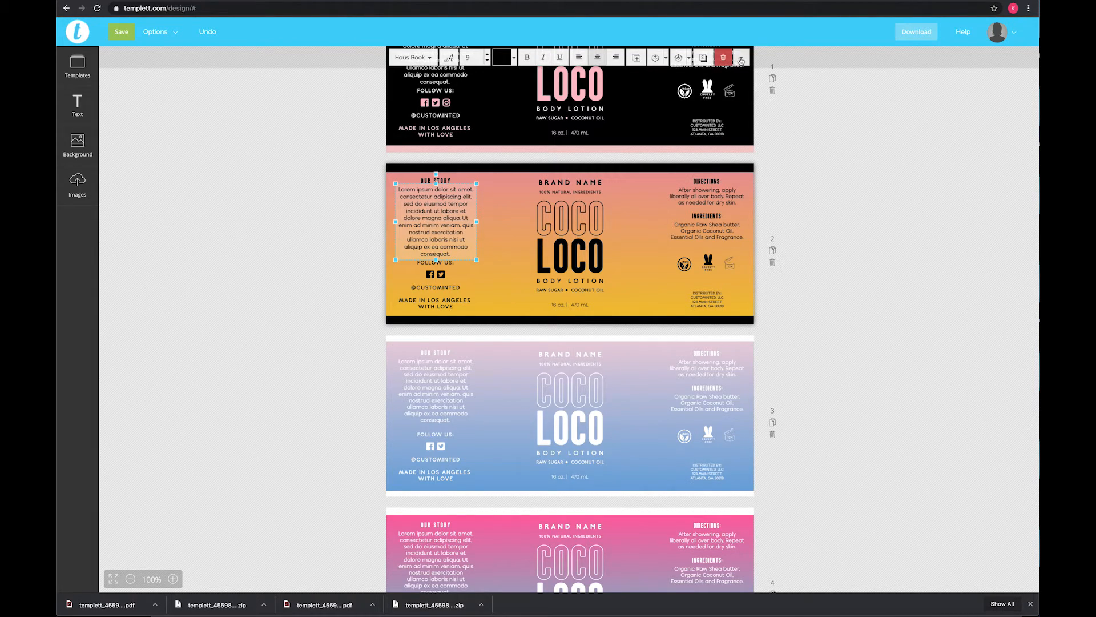
left_click(741, 57)
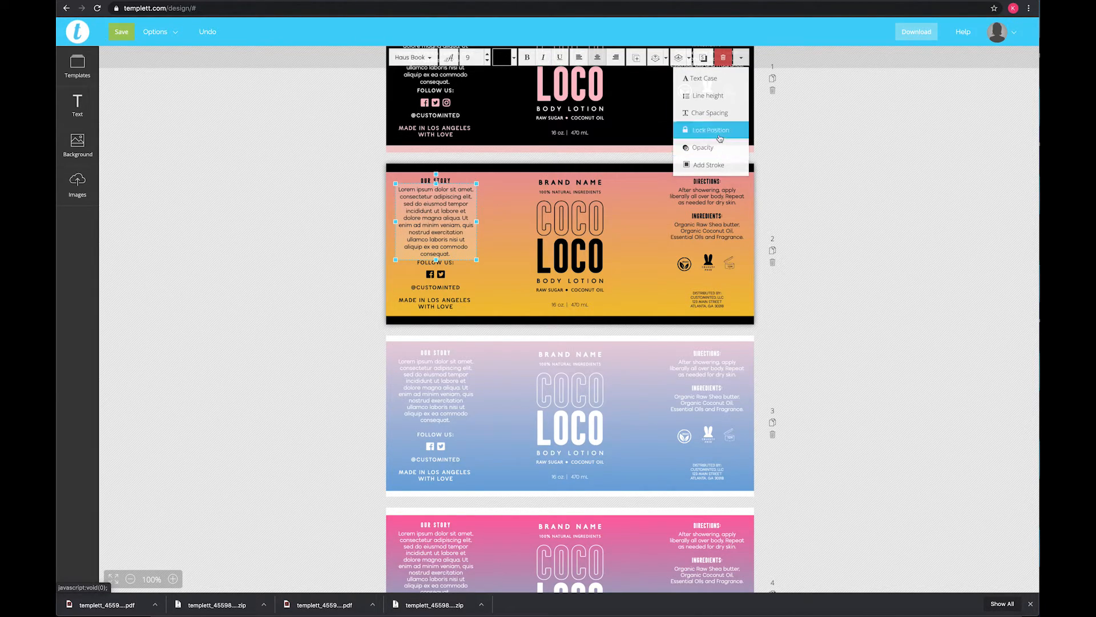
mouse_move(710, 130)
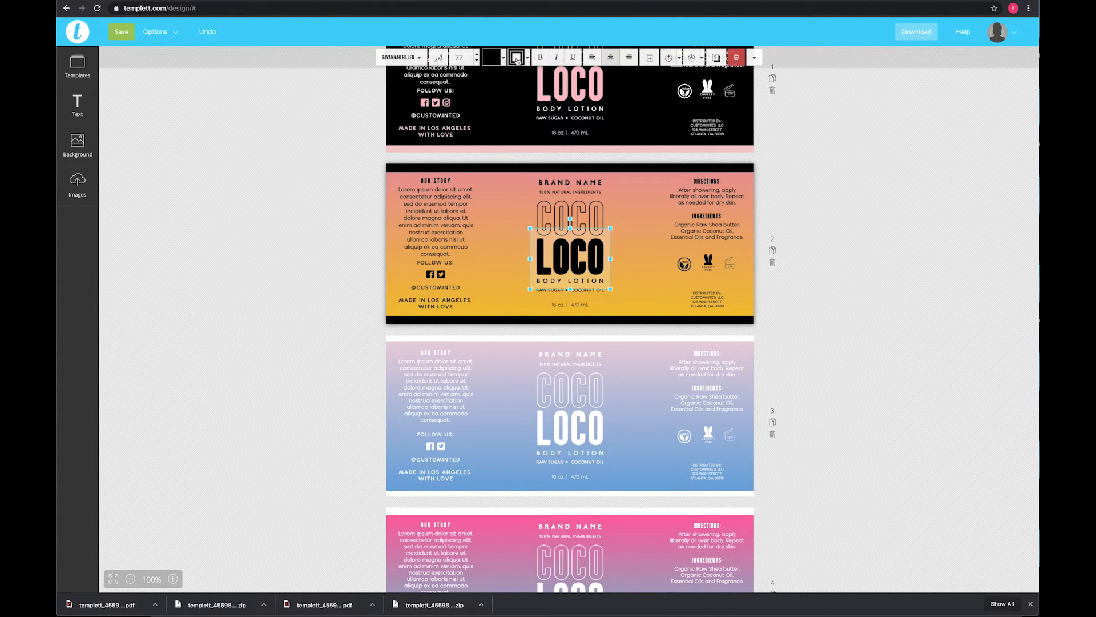
left_click(491, 58)
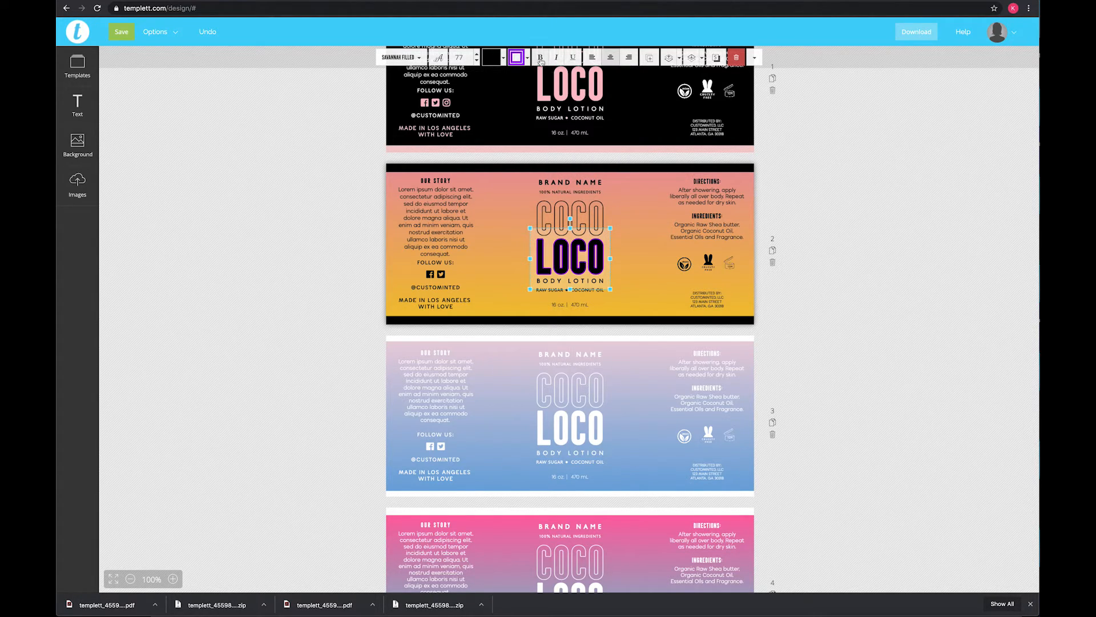
left_click(754, 57)
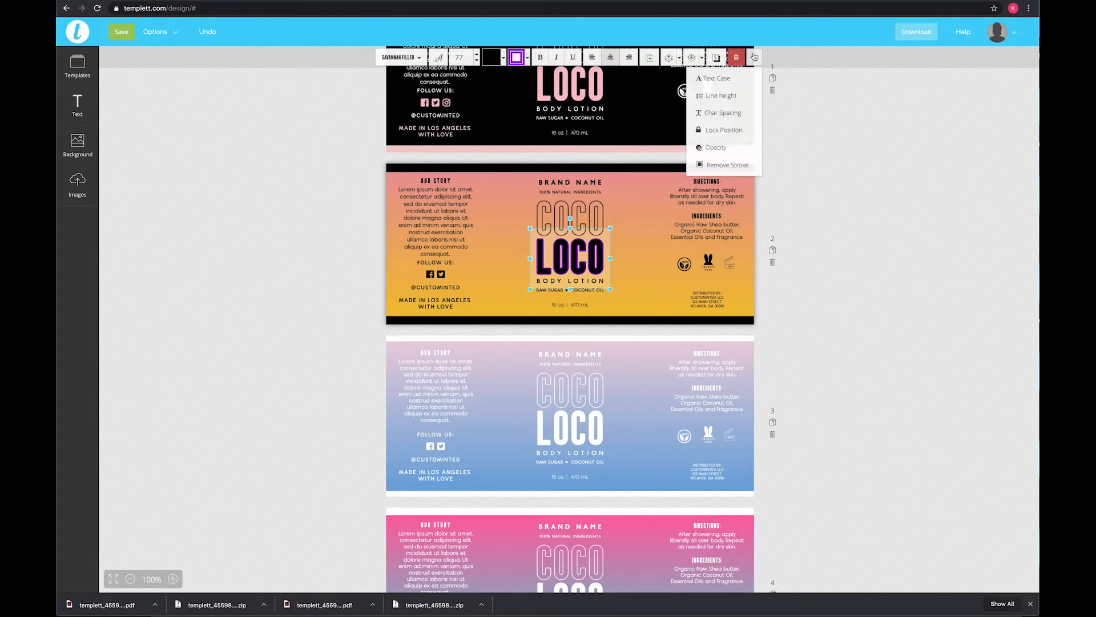
left_click(726, 165)
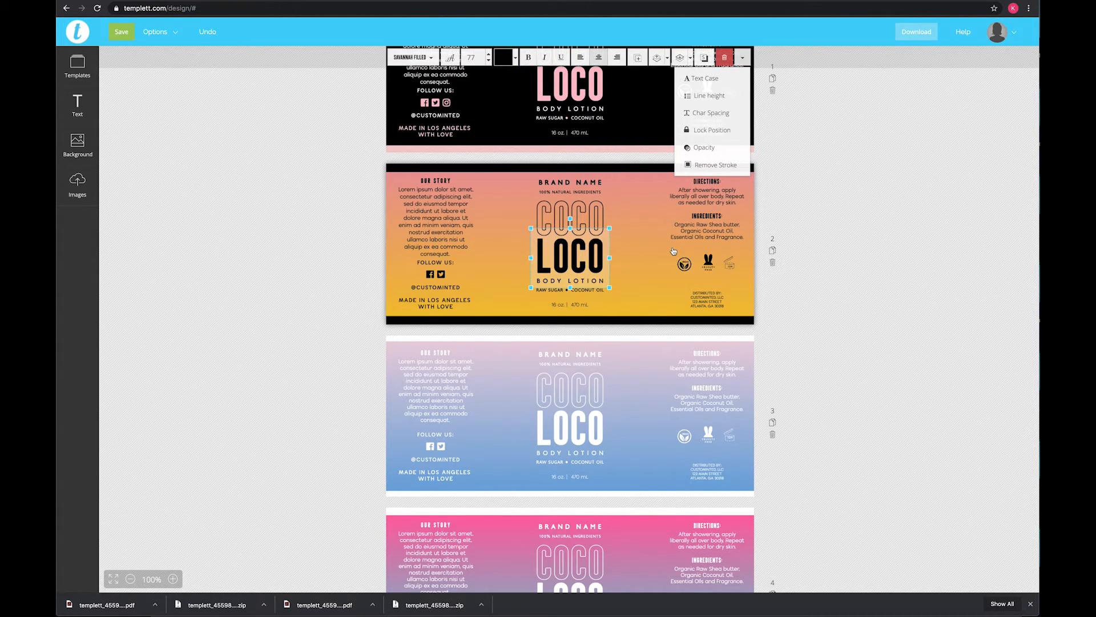
mouse_move(508, 182)
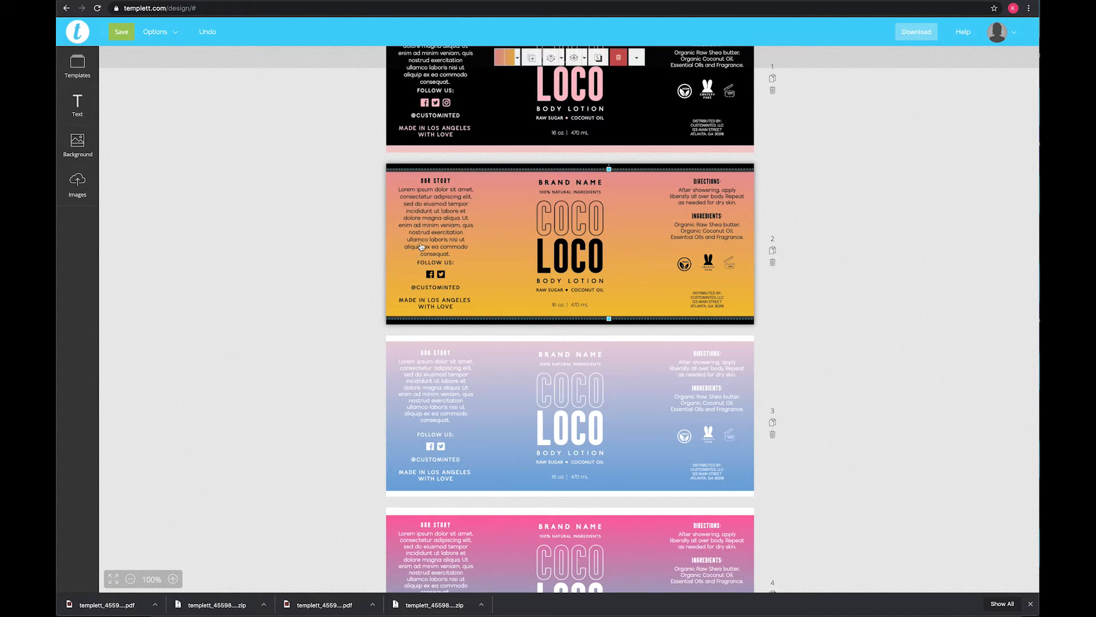
- Preview horizontal, vertical and diagonal gradients on Our Story, then revert to solid colour fill
left_click(436, 221)
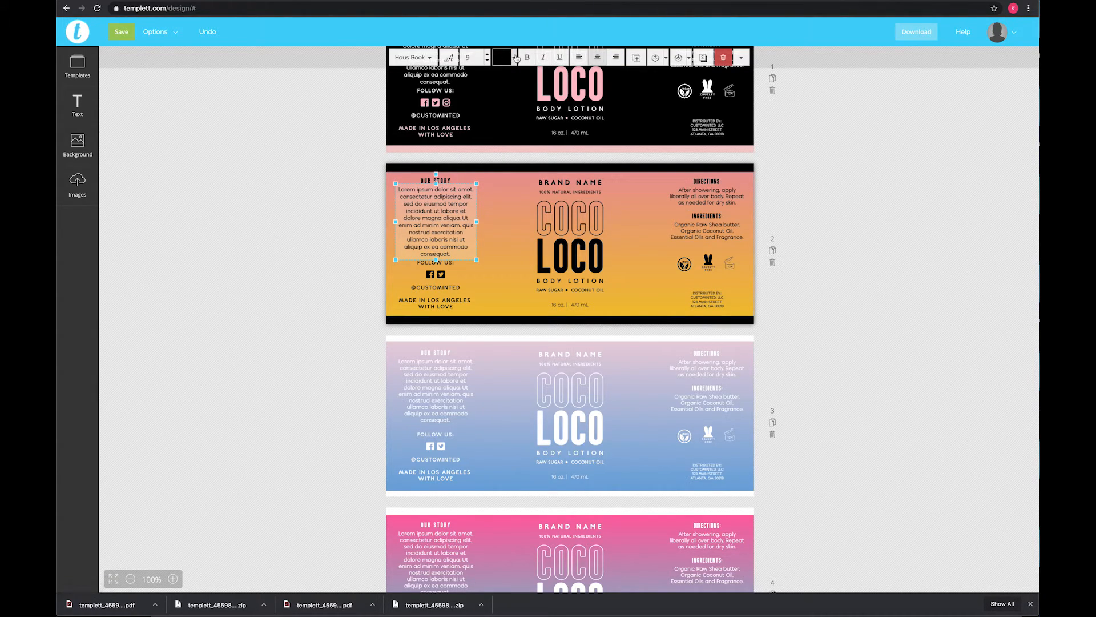
left_click(517, 57)
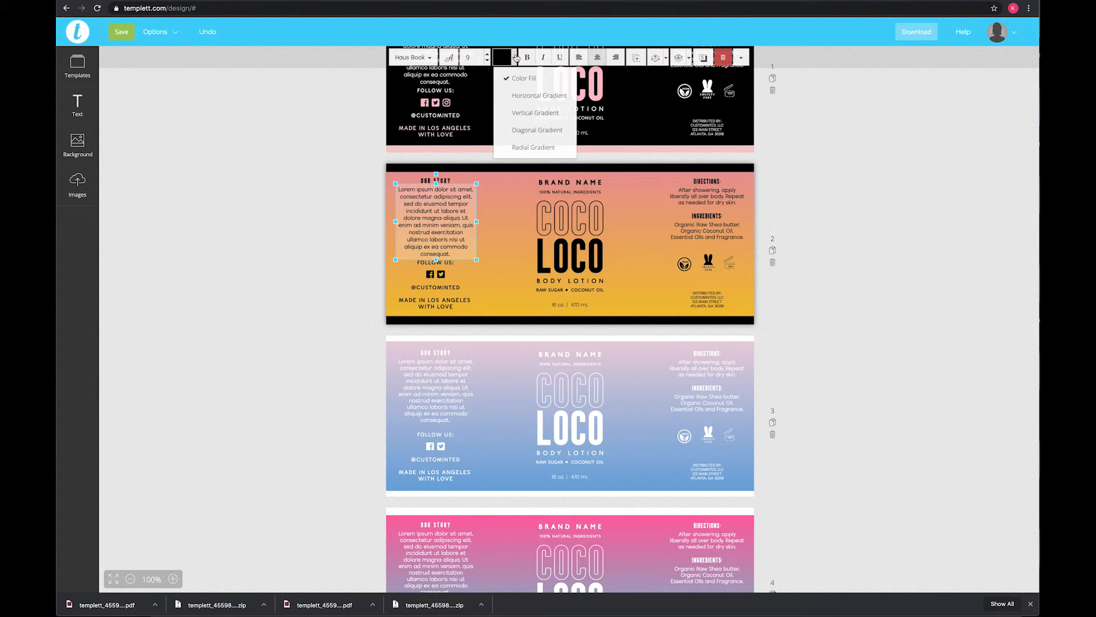
mouse_move(538, 96)
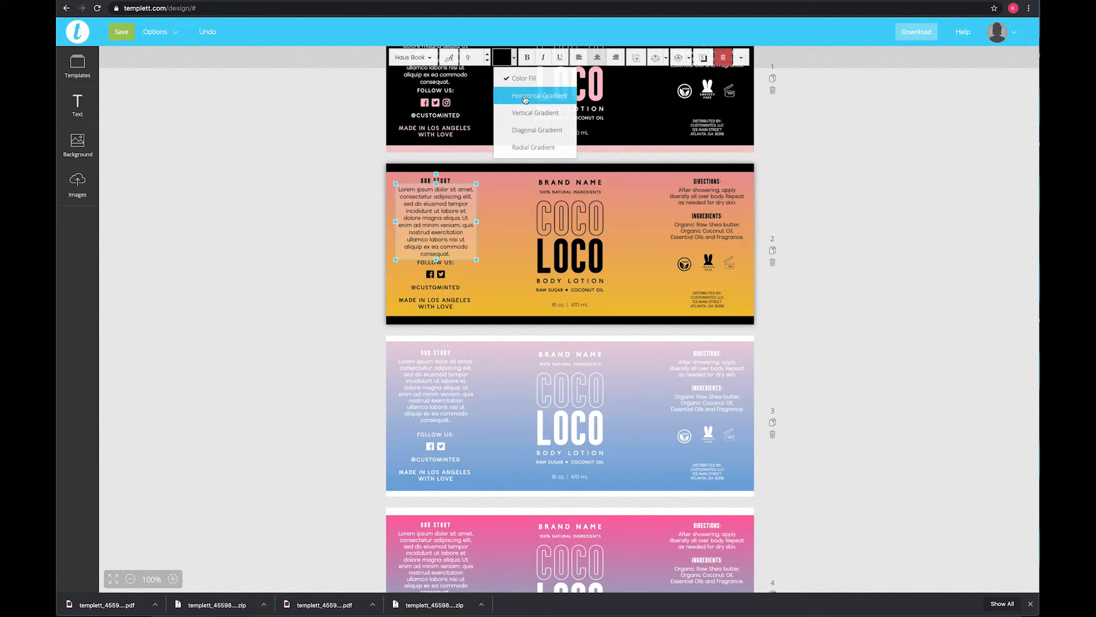
left_click(539, 96)
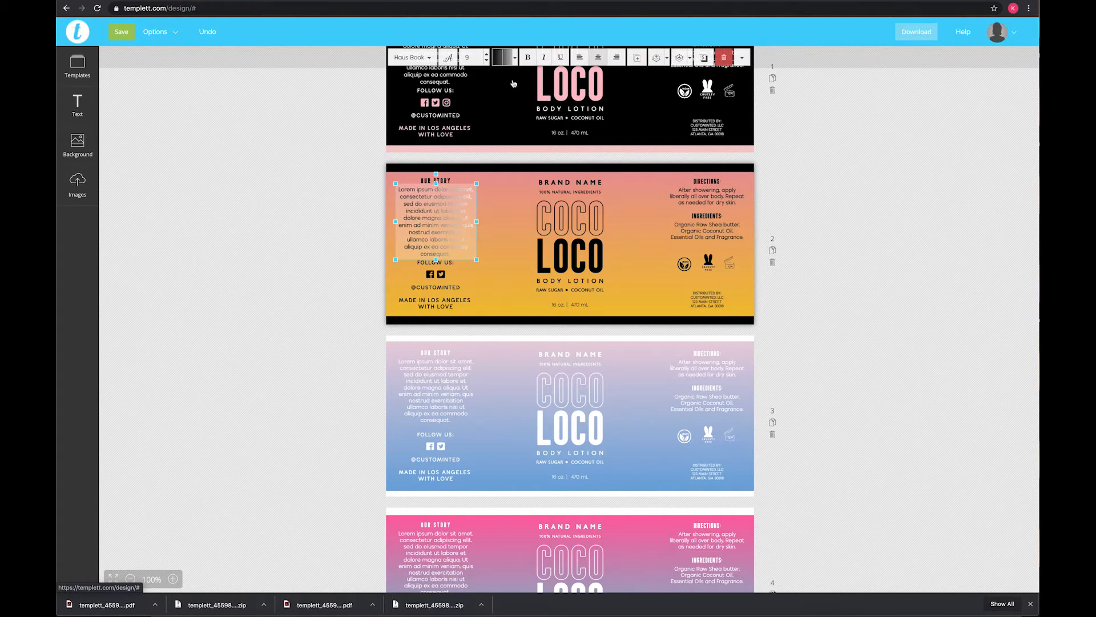
left_click(512, 57)
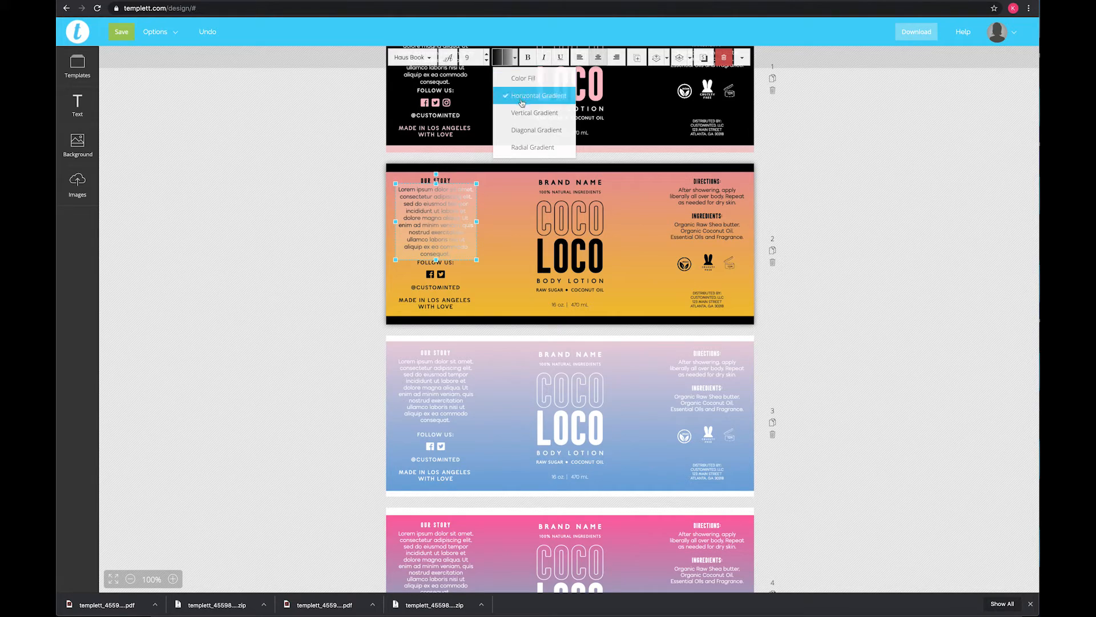
left_click(535, 113)
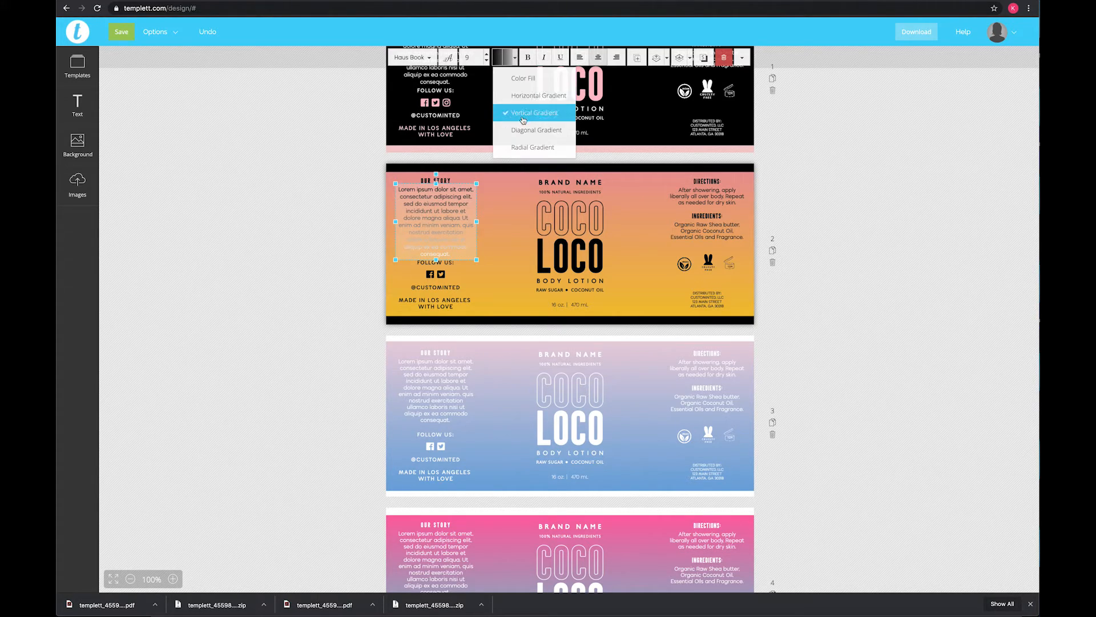
left_click(537, 130)
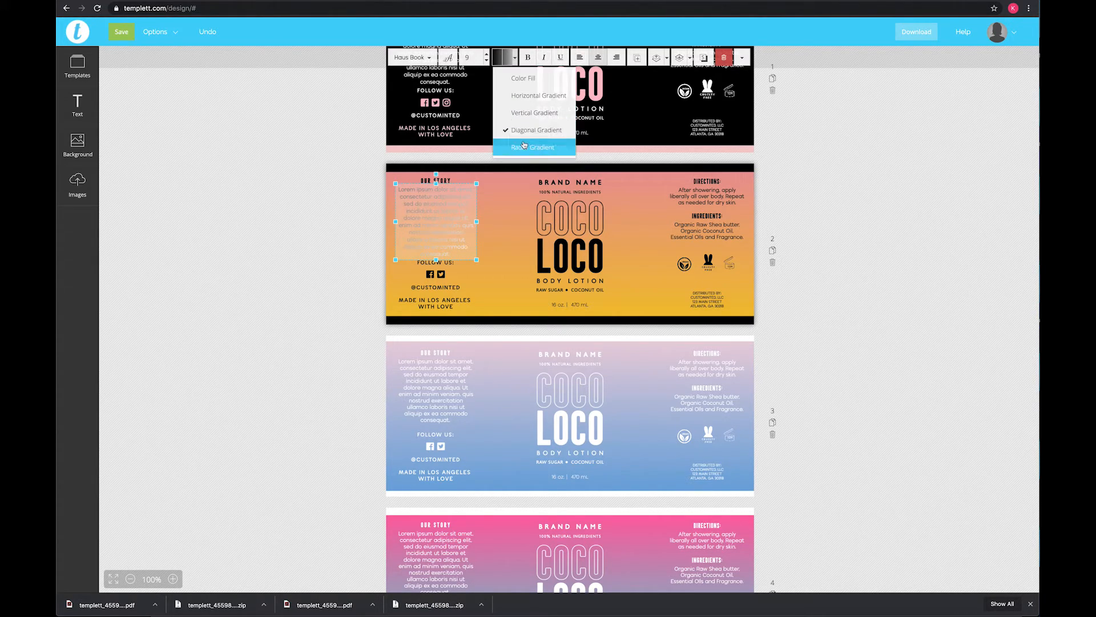
left_click(533, 146)
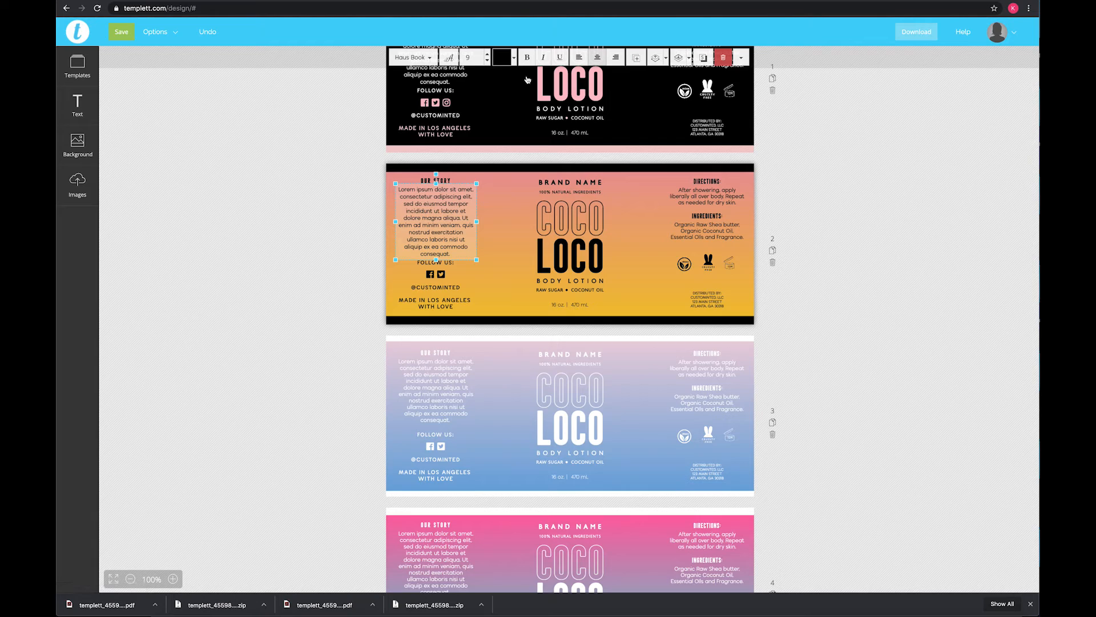
mouse_move(510, 184)
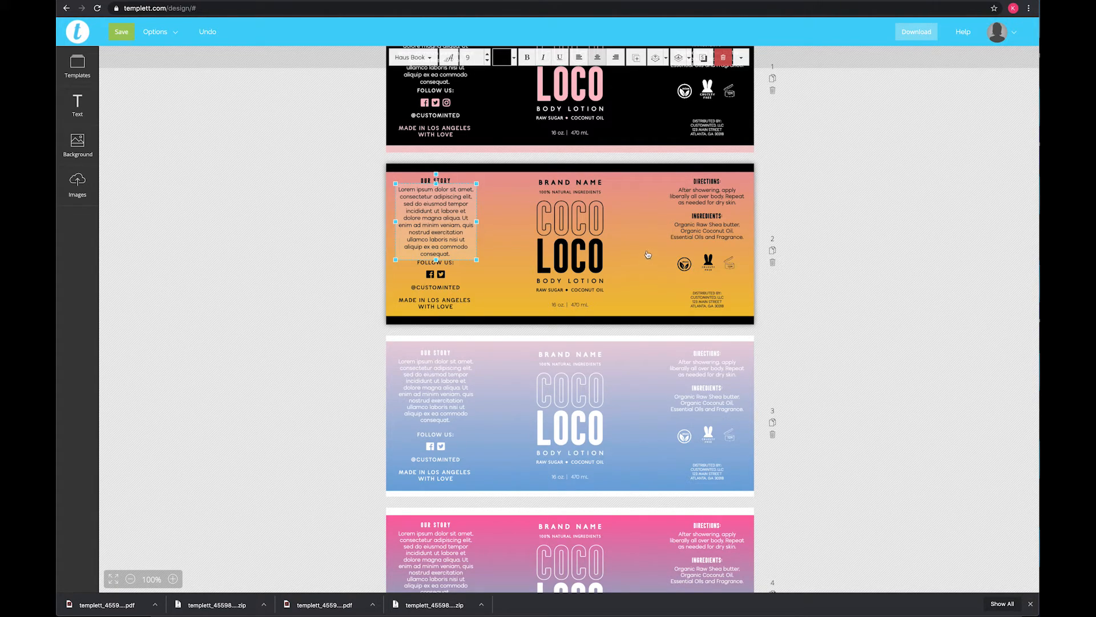
- Apply a vertical orange-to-red gradient fill to page two's background
scroll("down", 3)
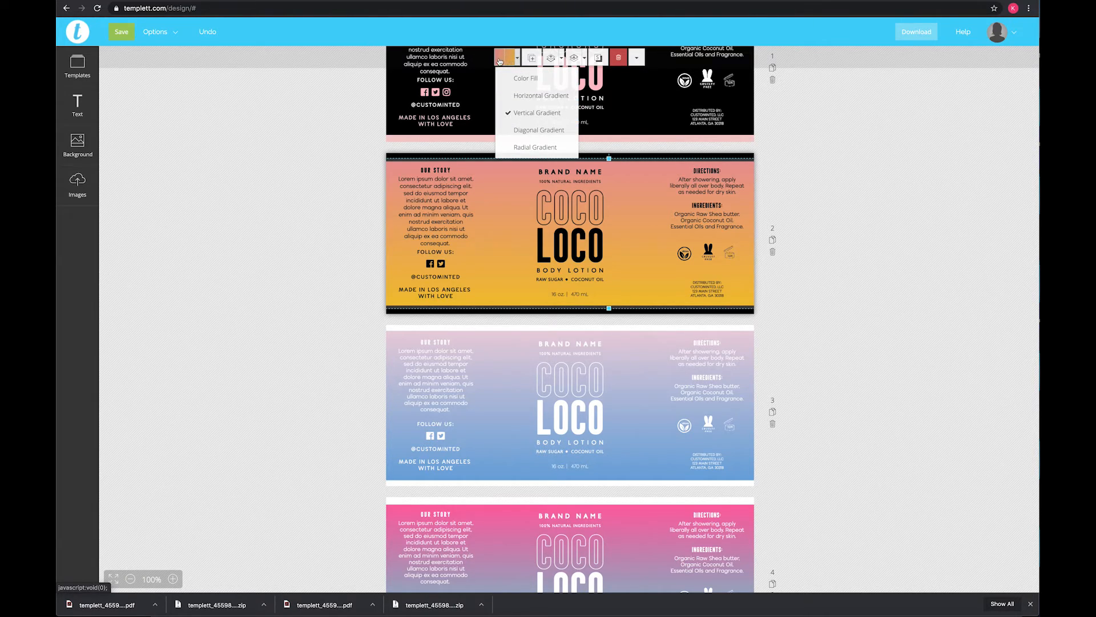
left_click(639, 246)
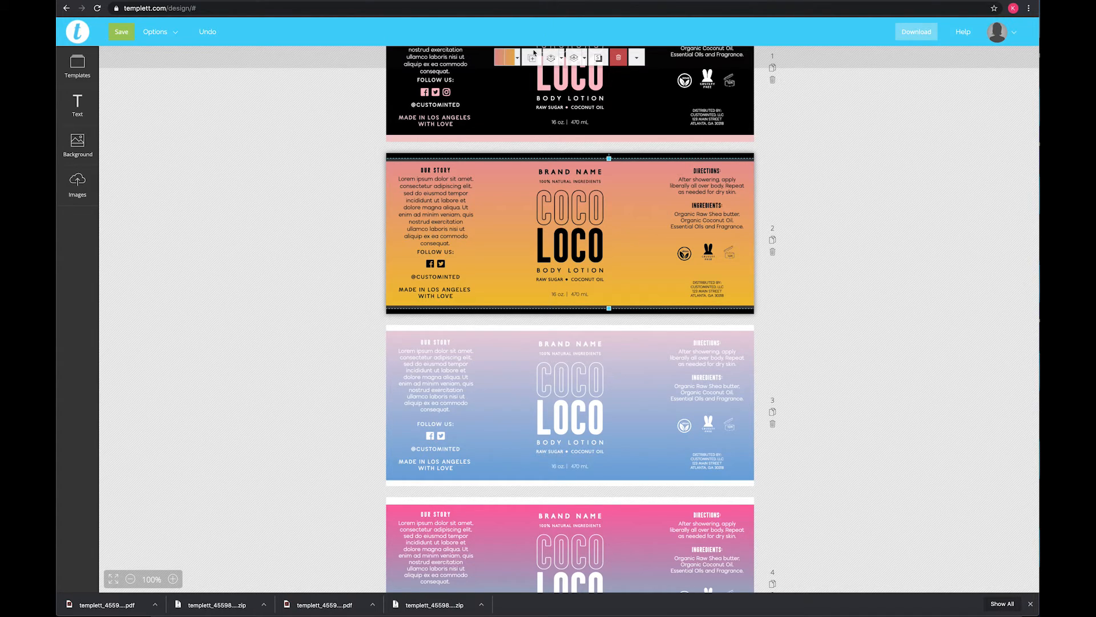
left_click(501, 57)
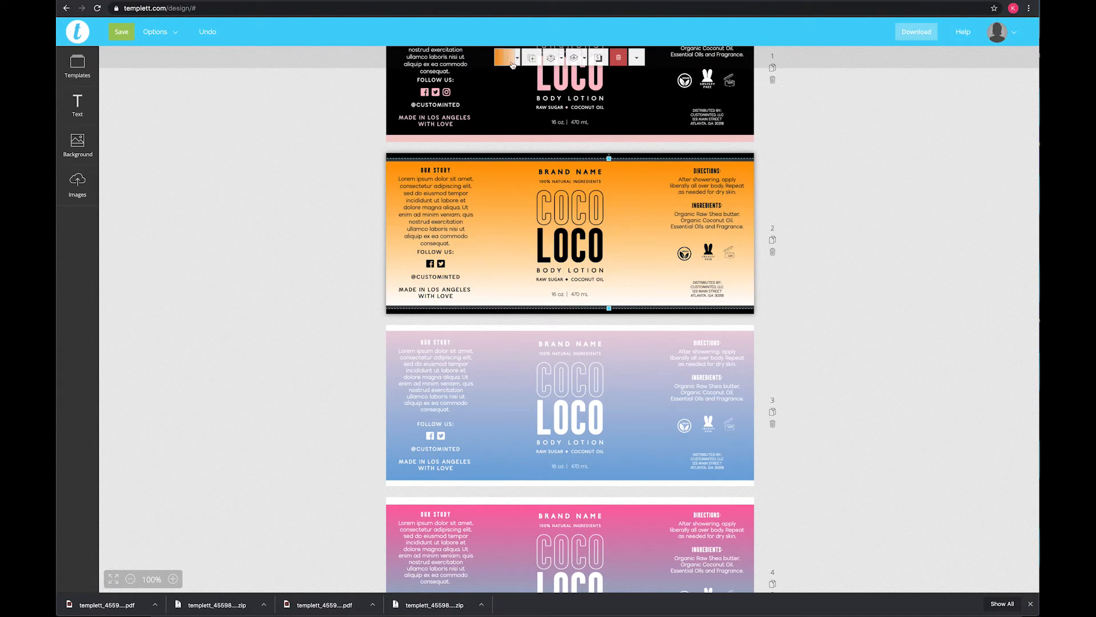
left_click(505, 57)
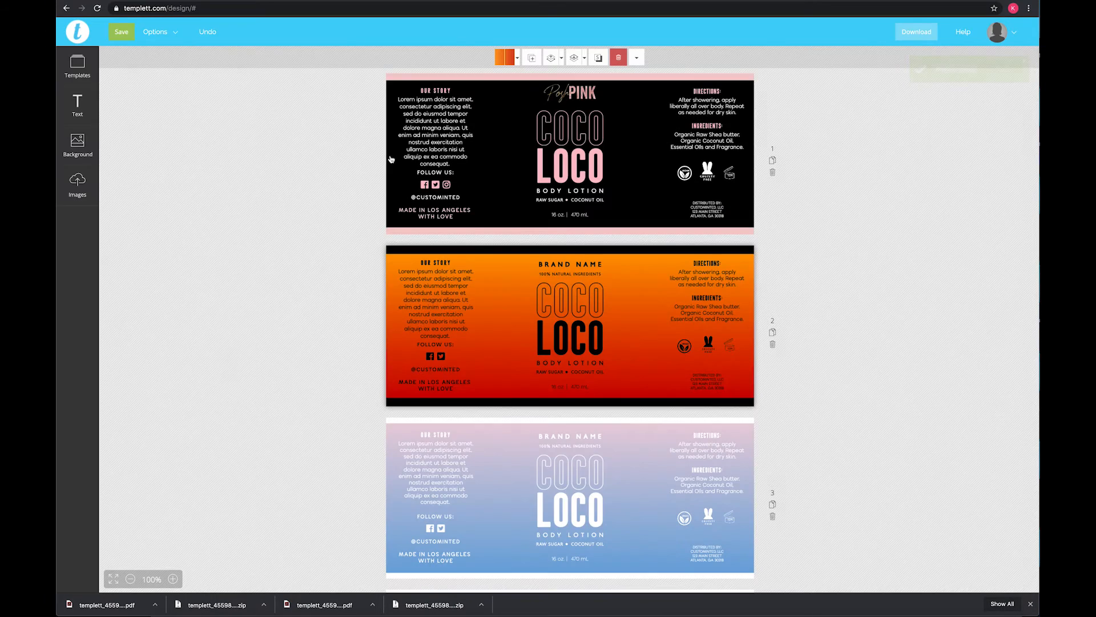
left_click(120, 31)
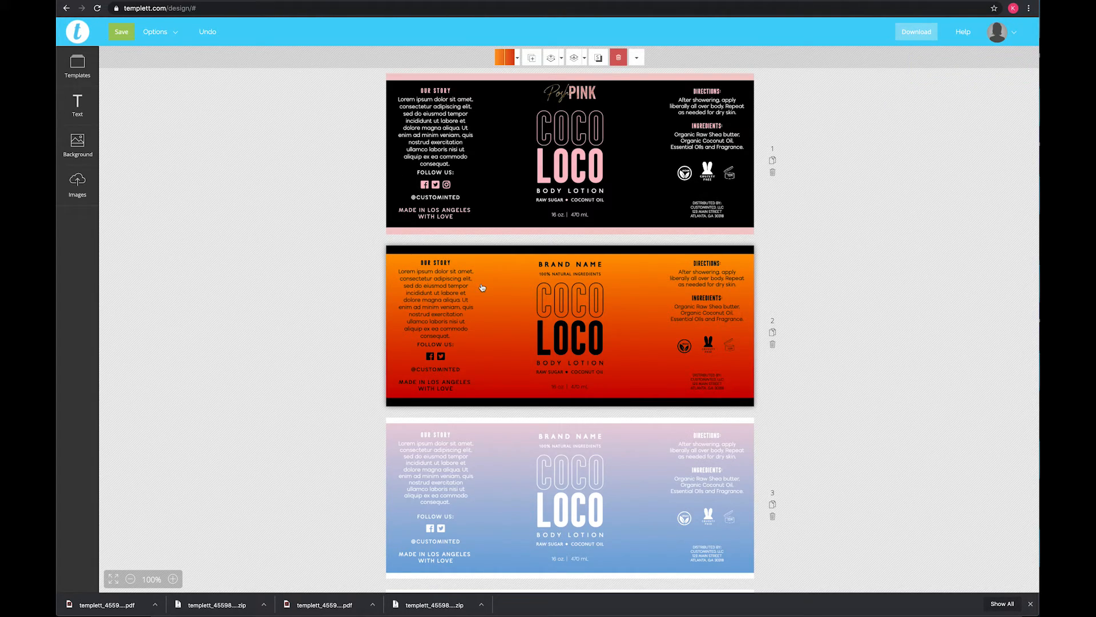
left_click(509, 277)
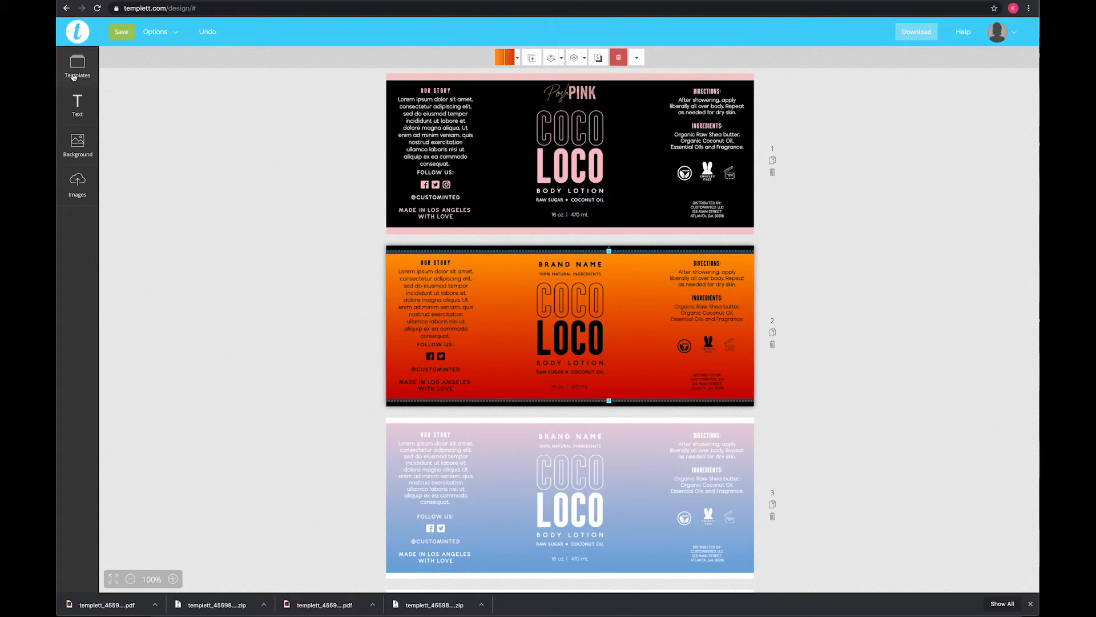
- Reopen the Templates panel to browse other versions, such as the 8 oz labels
left_click(77, 67)
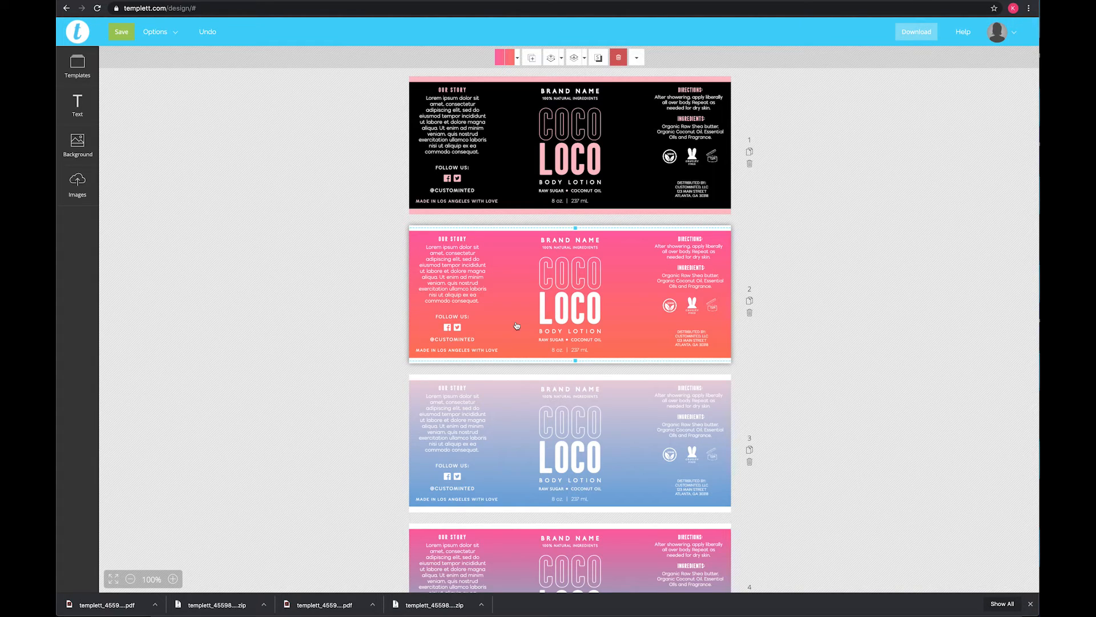
mouse_move(486, 318)
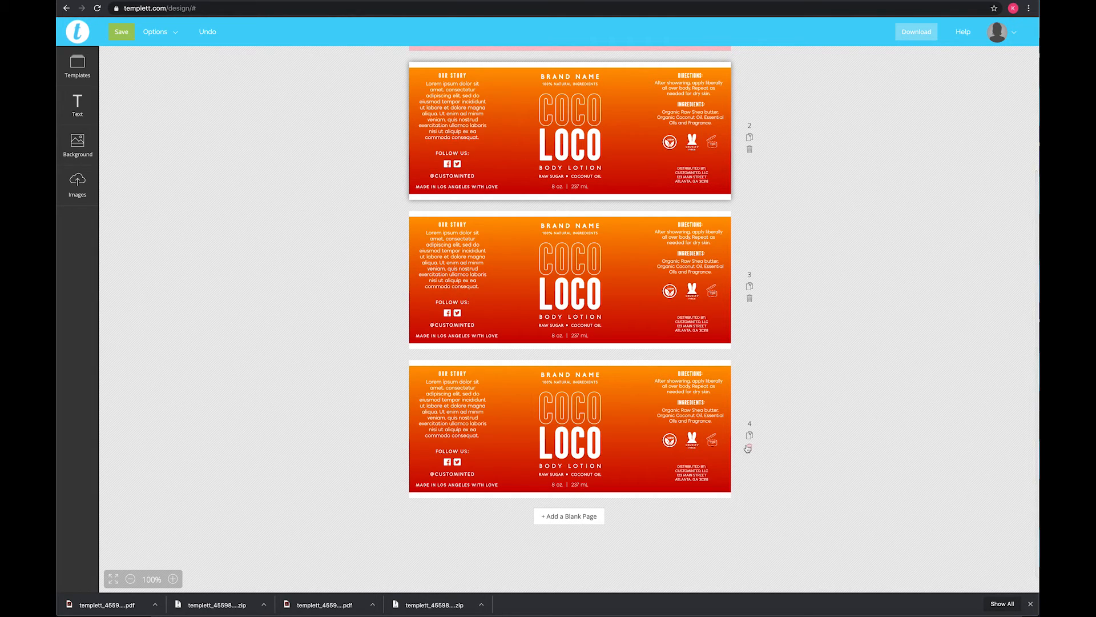
mouse_move(748, 449)
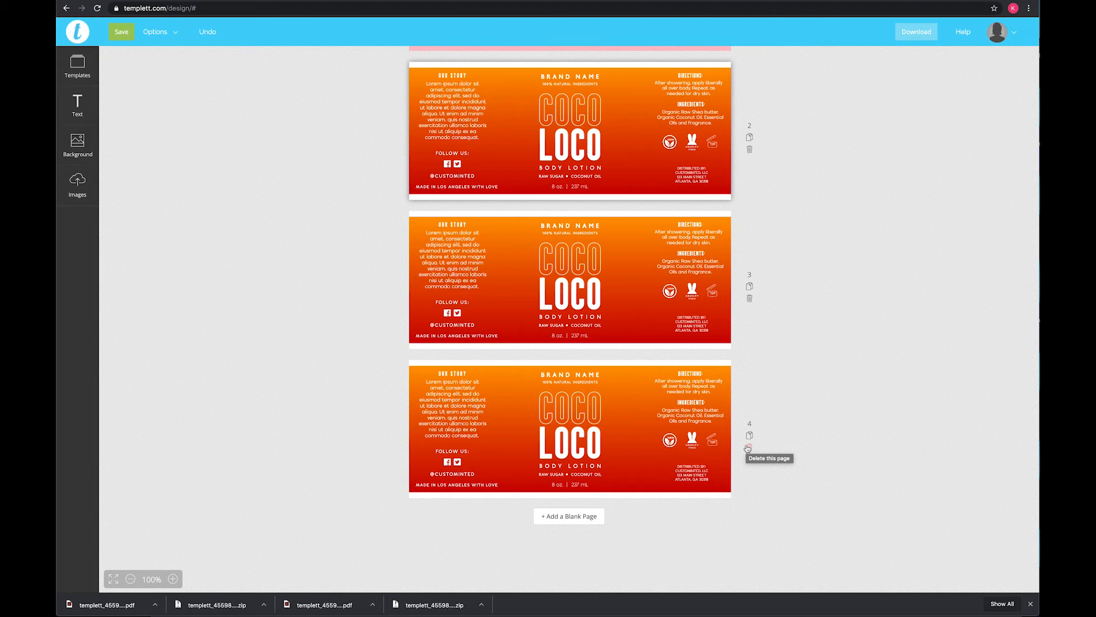
mouse_move(744, 479)
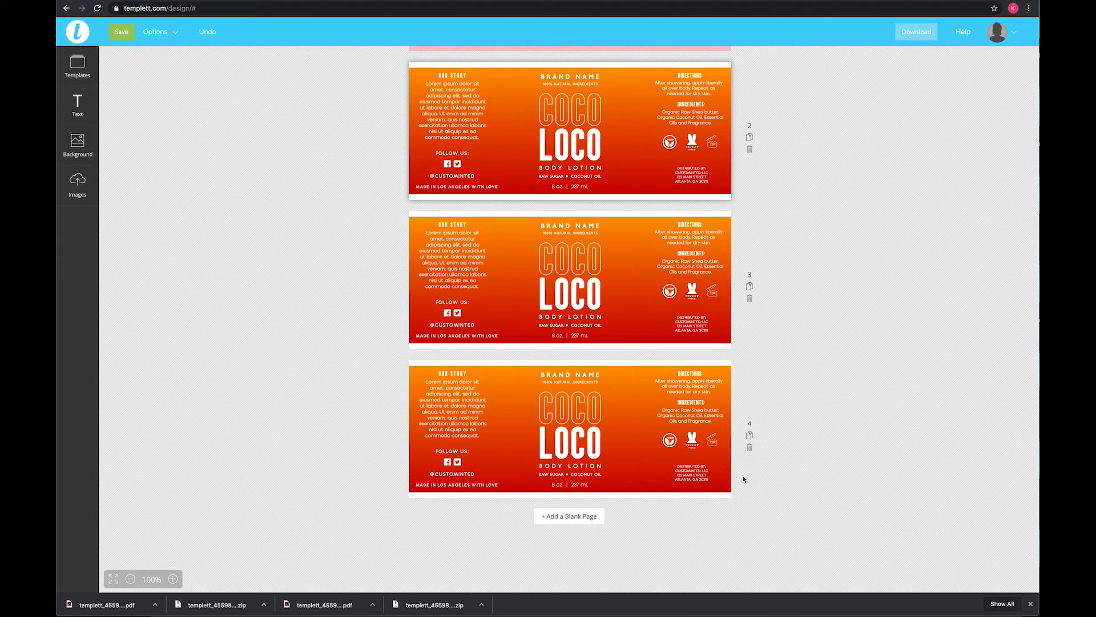
mouse_move(736, 483)
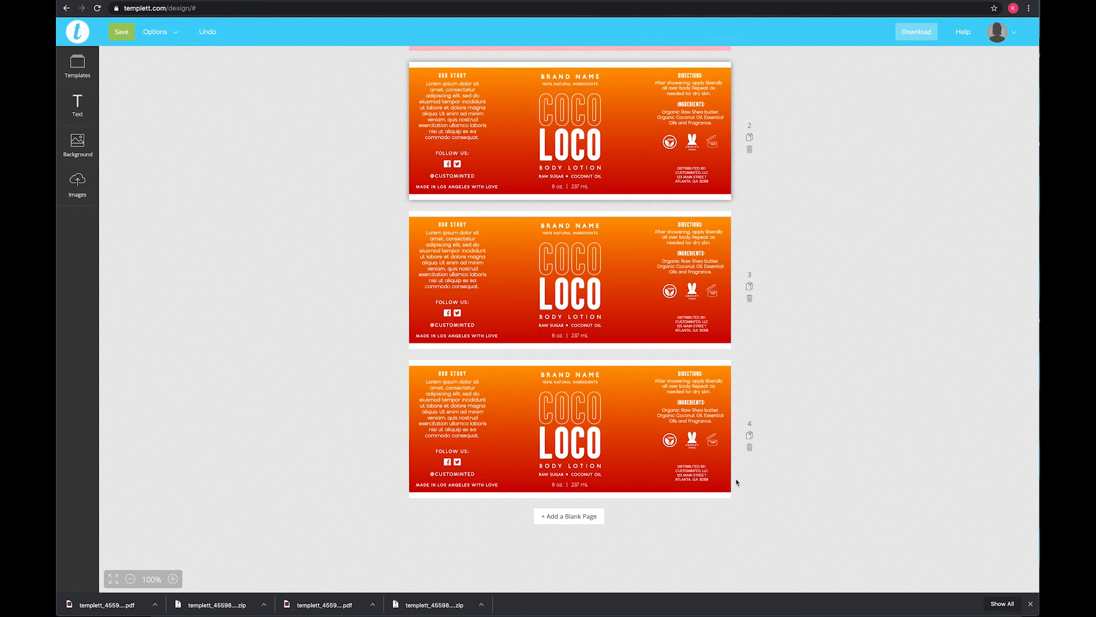
mouse_move(727, 497)
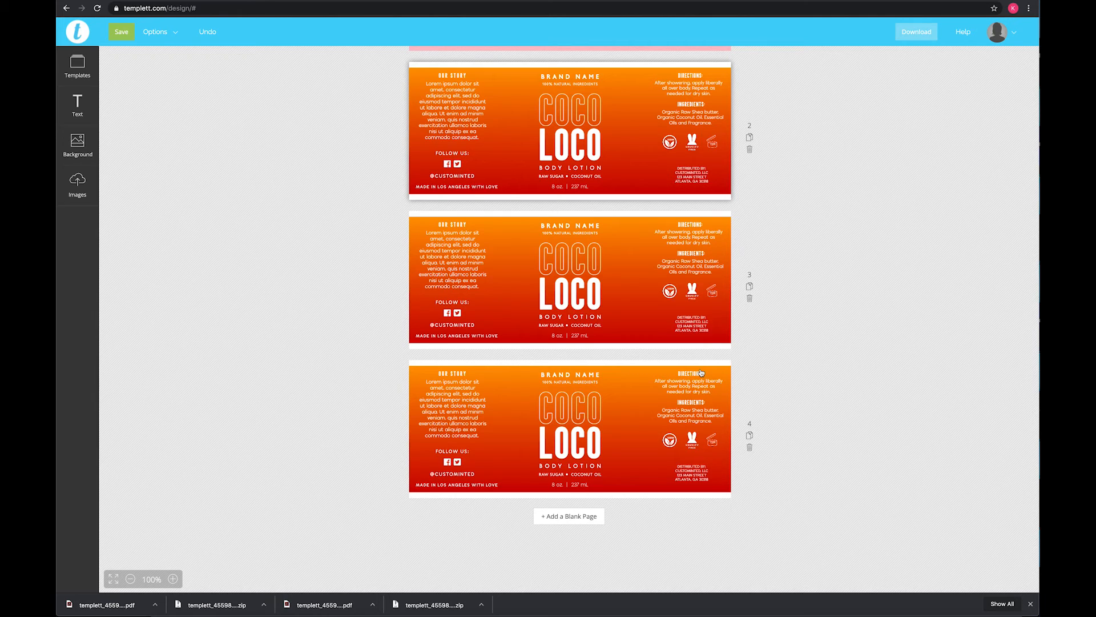
mouse_move(541, 430)
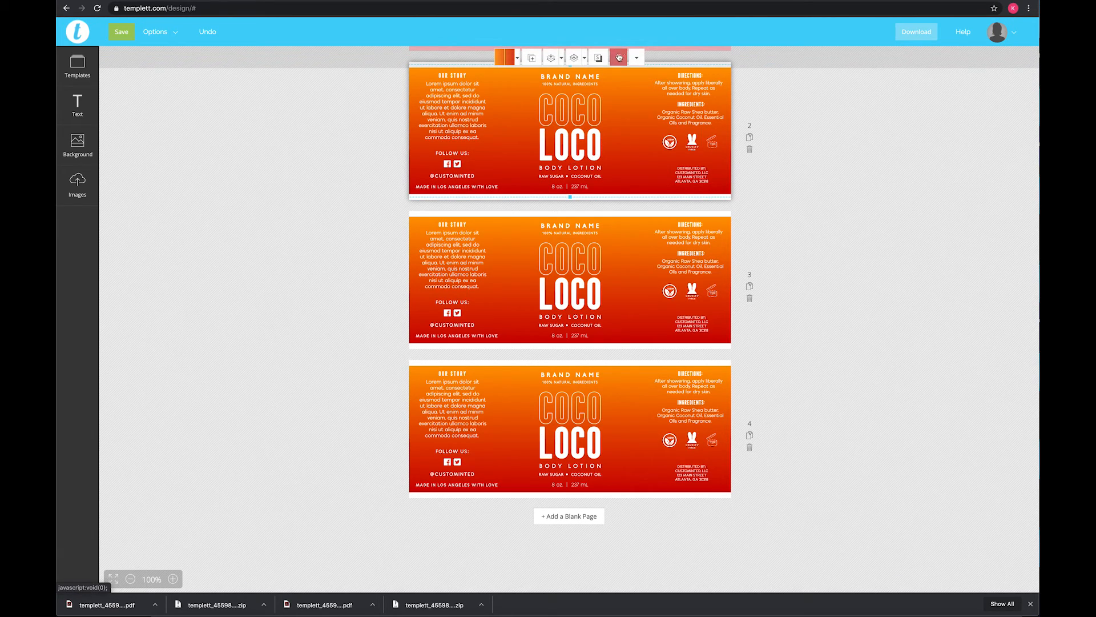
left_click(635, 57)
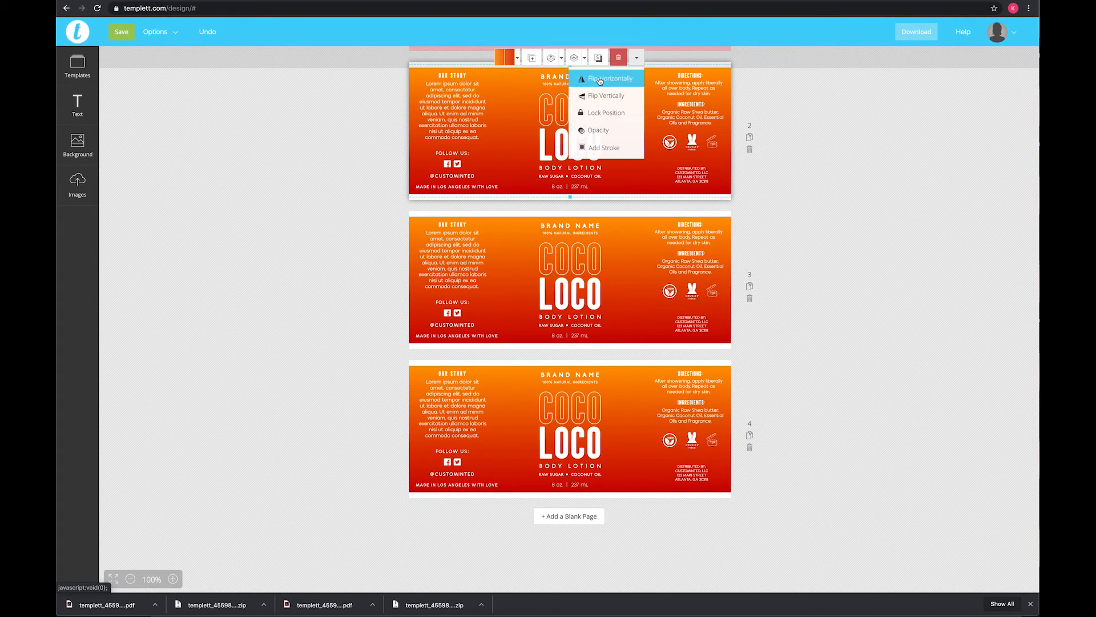
mouse_move(605, 95)
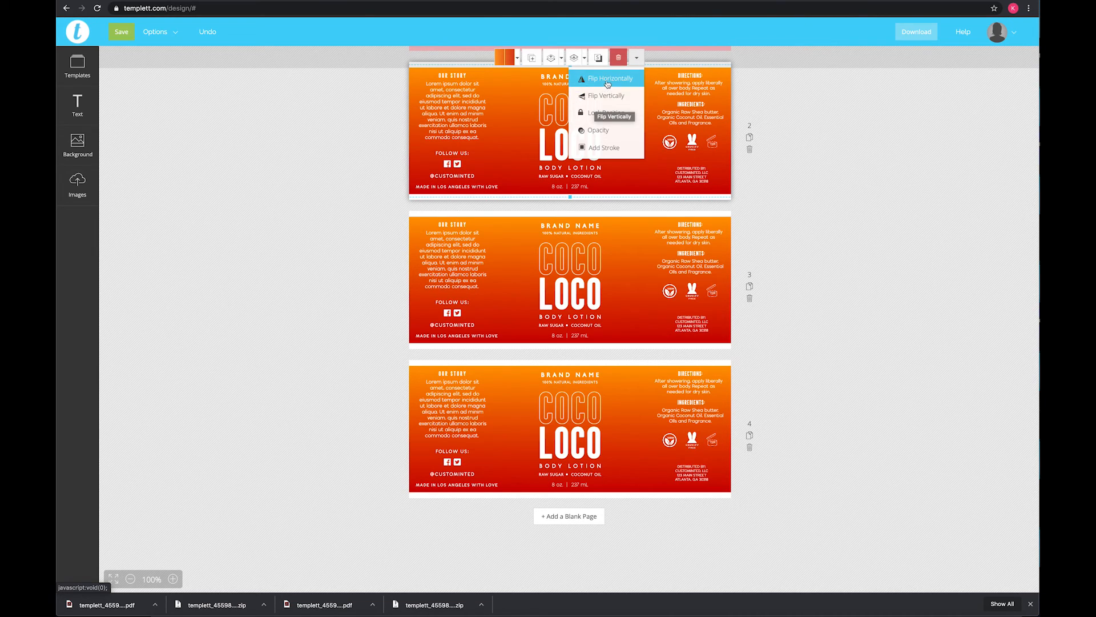
mouse_move(607, 78)
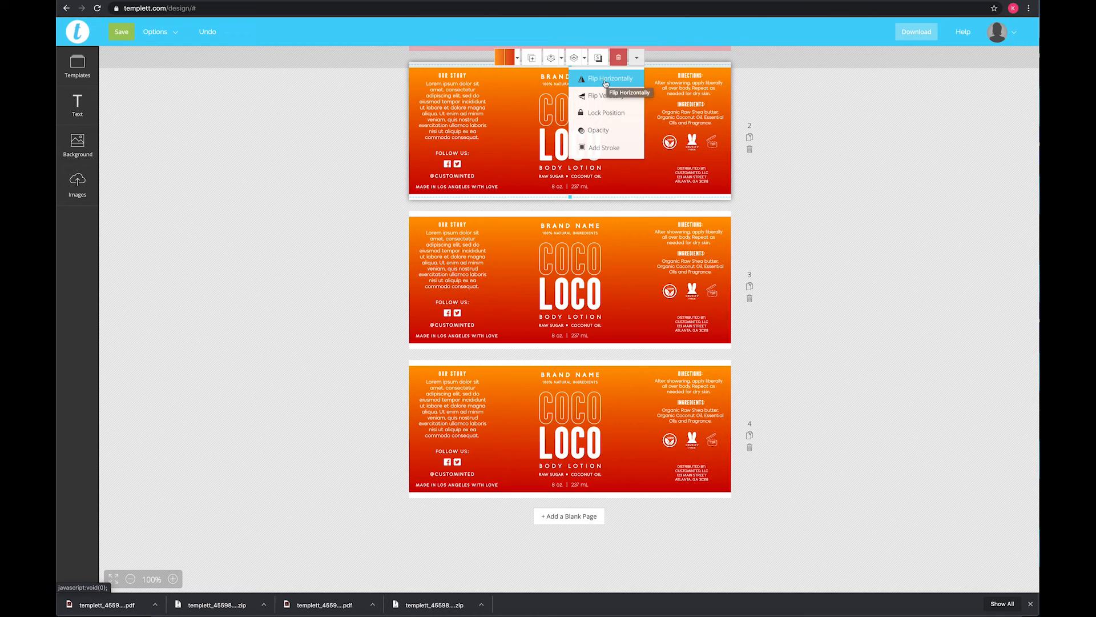
mouse_move(607, 95)
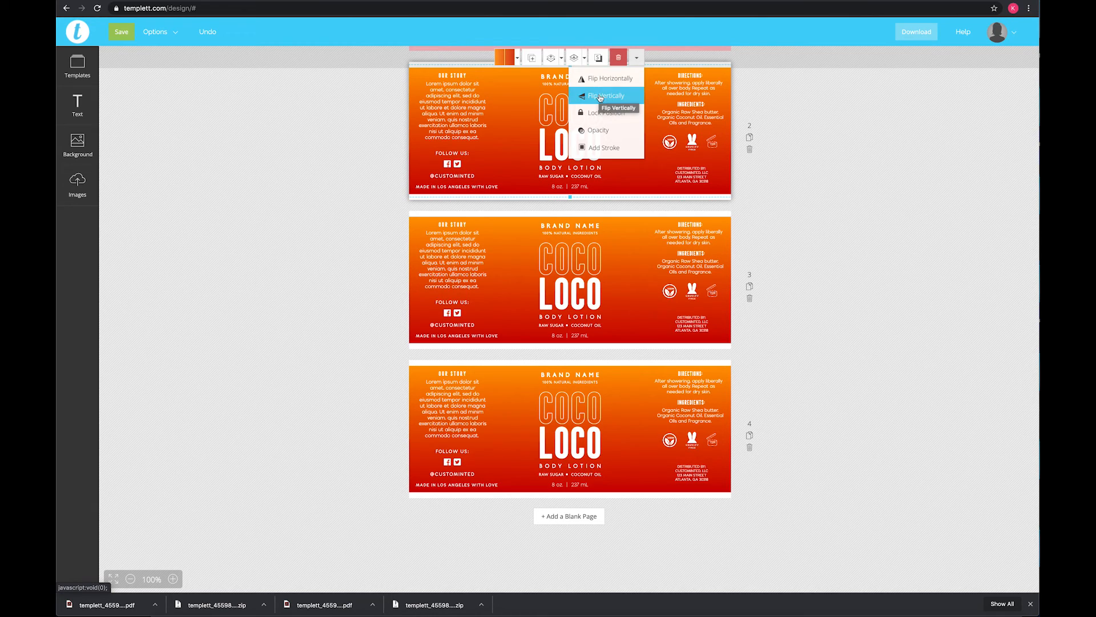
left_click(343, 133)
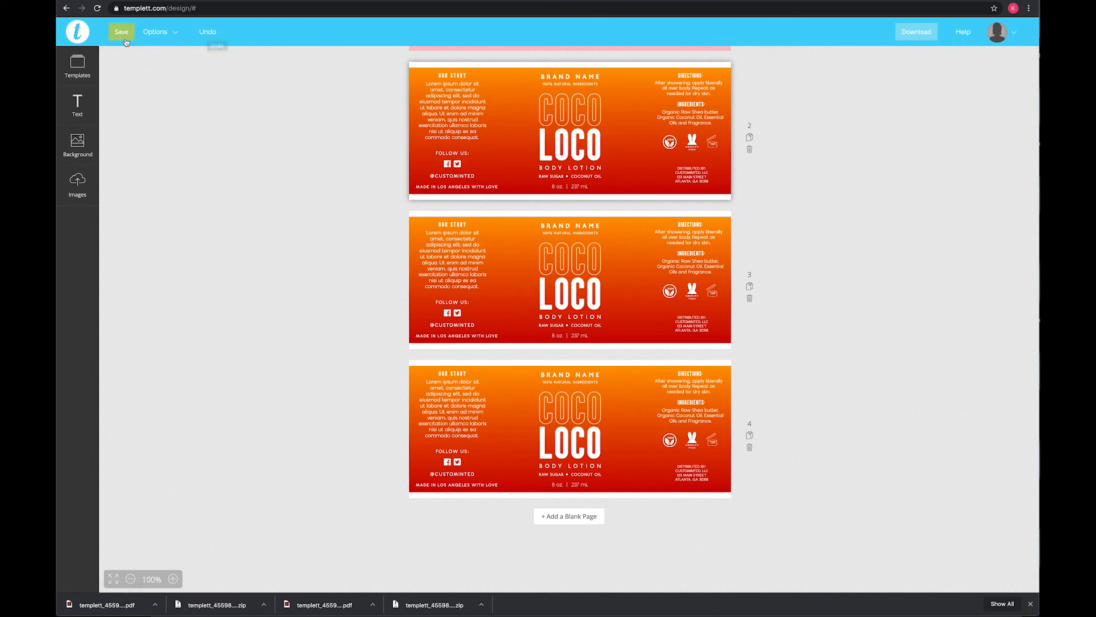
mouse_move(154, 32)
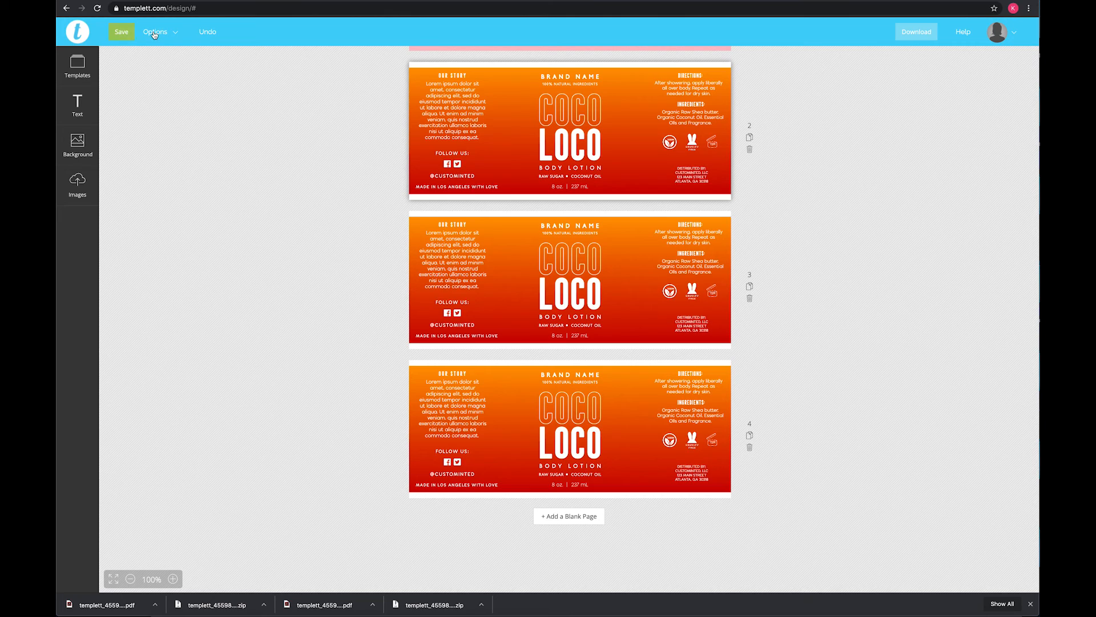
- Open the Options menu to reveal the Revert to original design choice
left_click(155, 32)
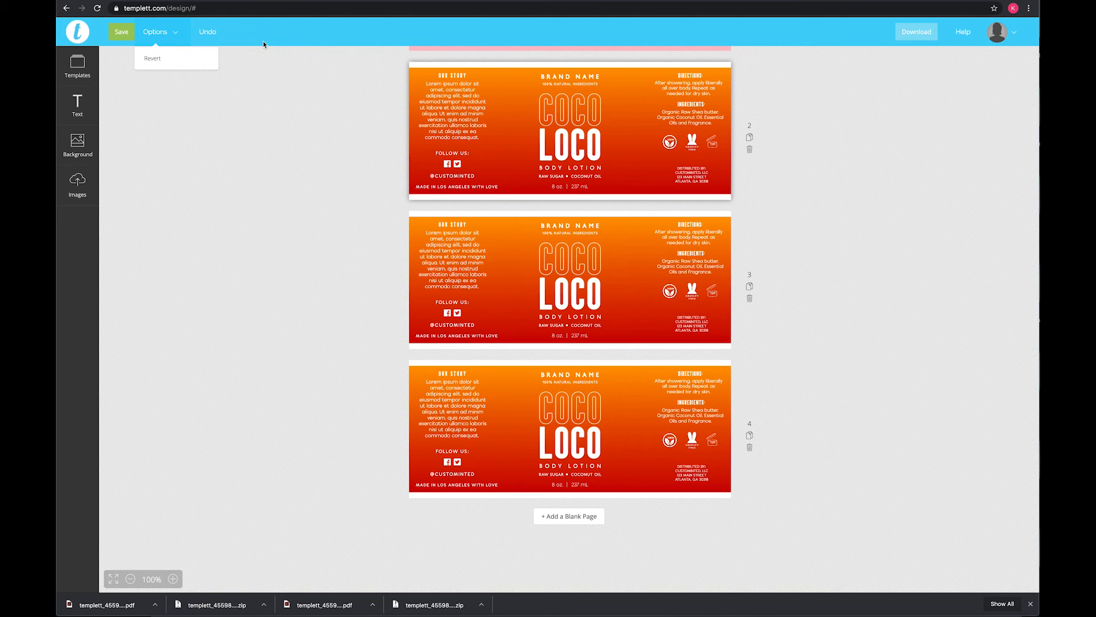
mouse_move(270, 122)
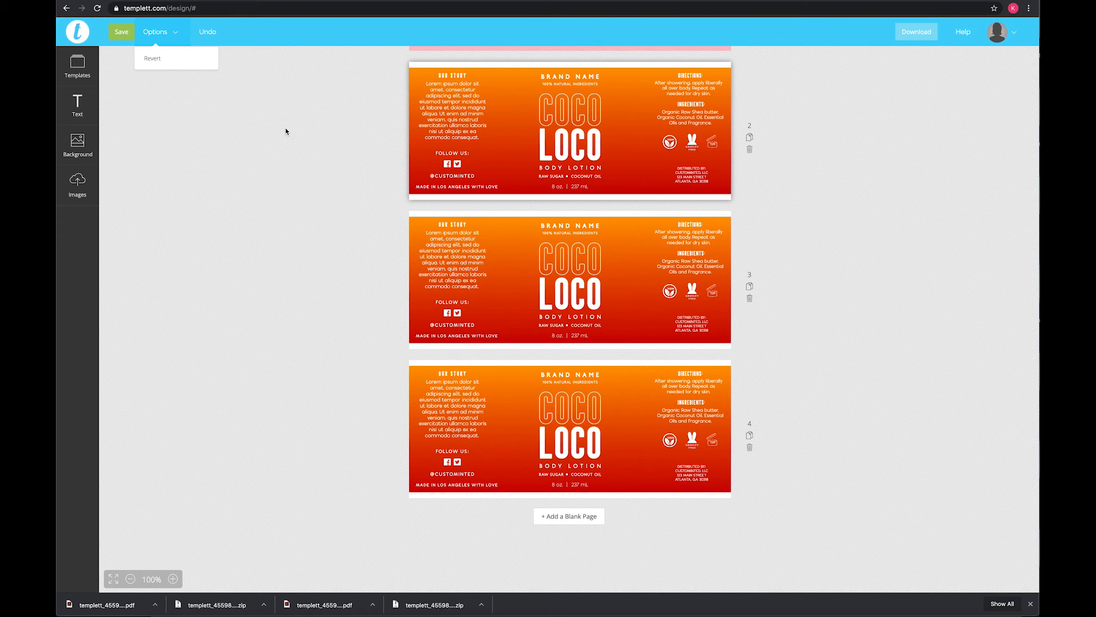
mouse_move(280, 132)
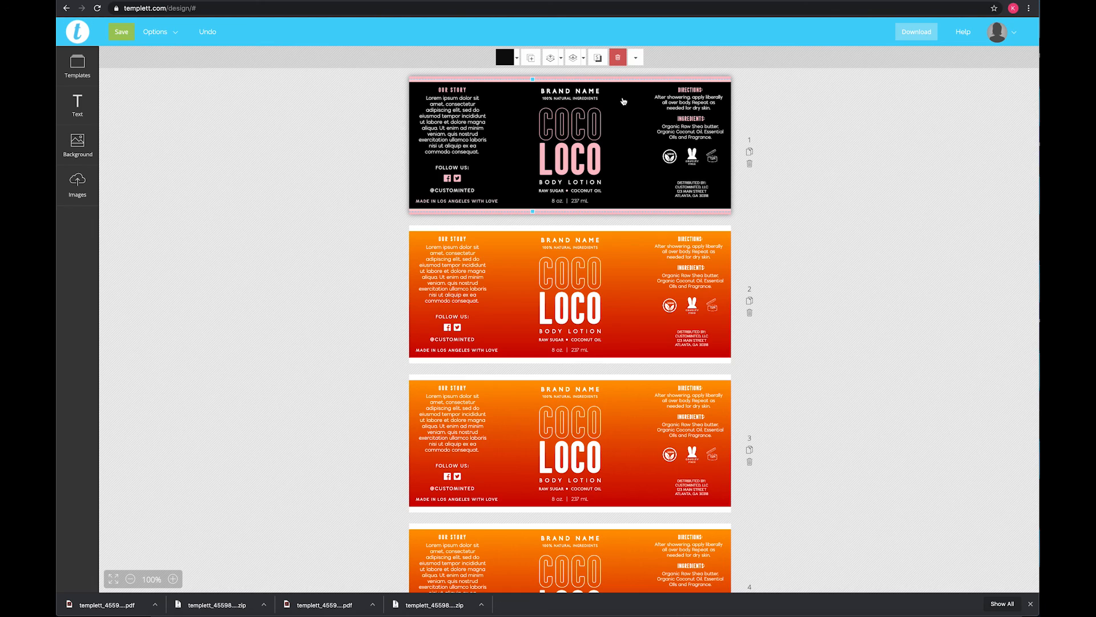
mouse_move(605, 96)
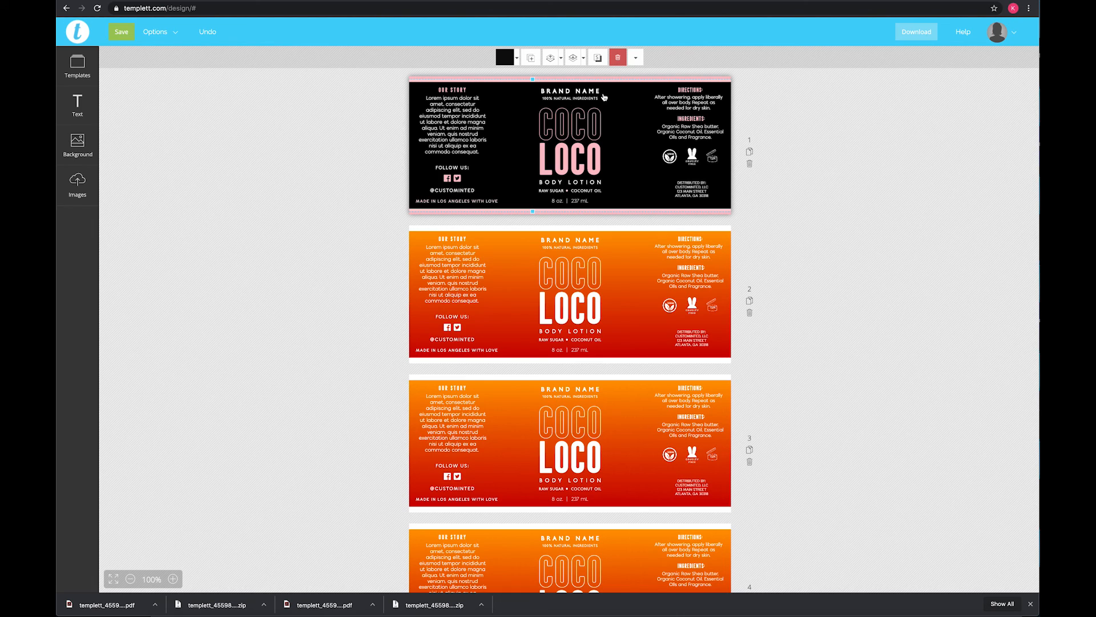